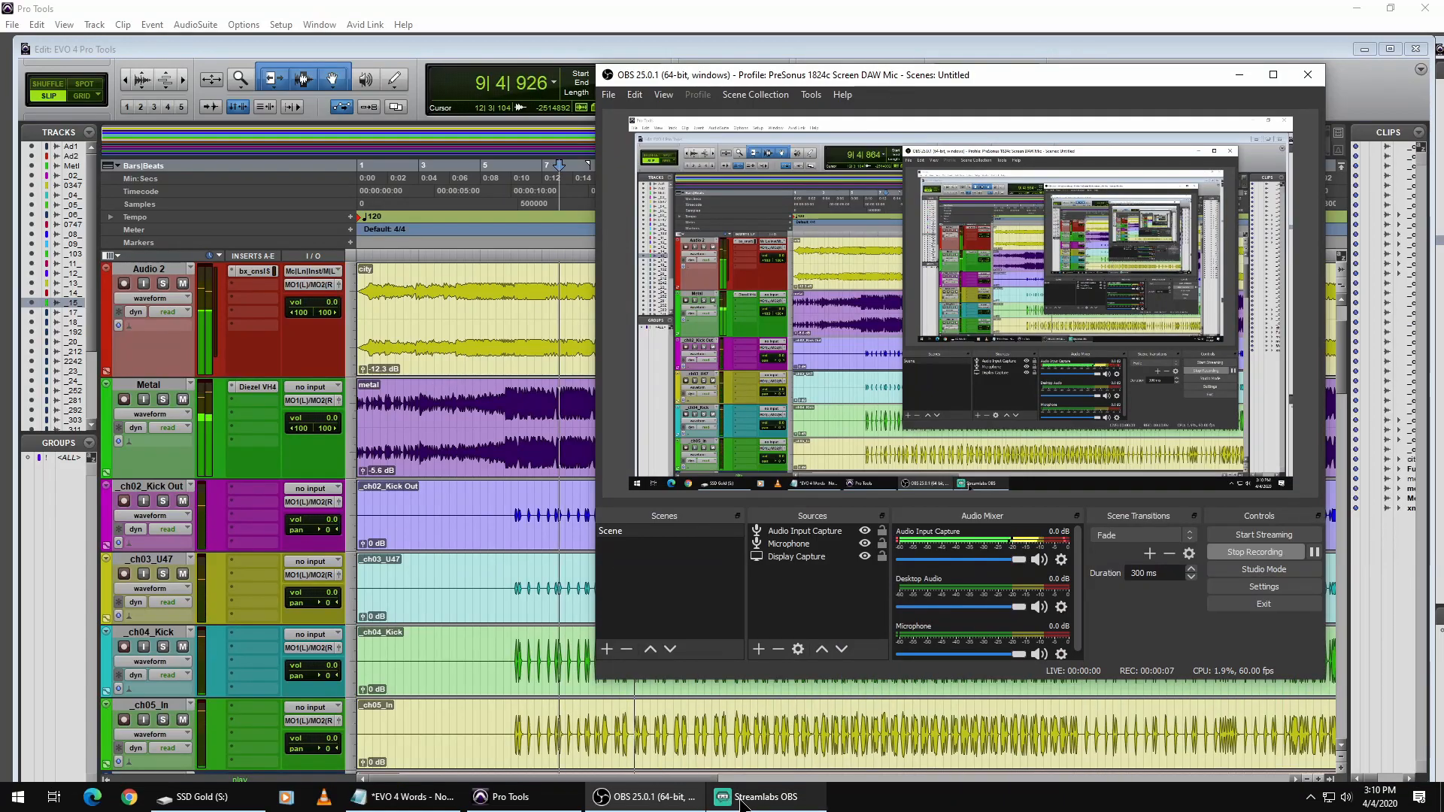
- Set the Pro Tools playback engine to the Audient USB Audio ASIO Driver
{"action": "left_click", "coordinate": [768, 797]}
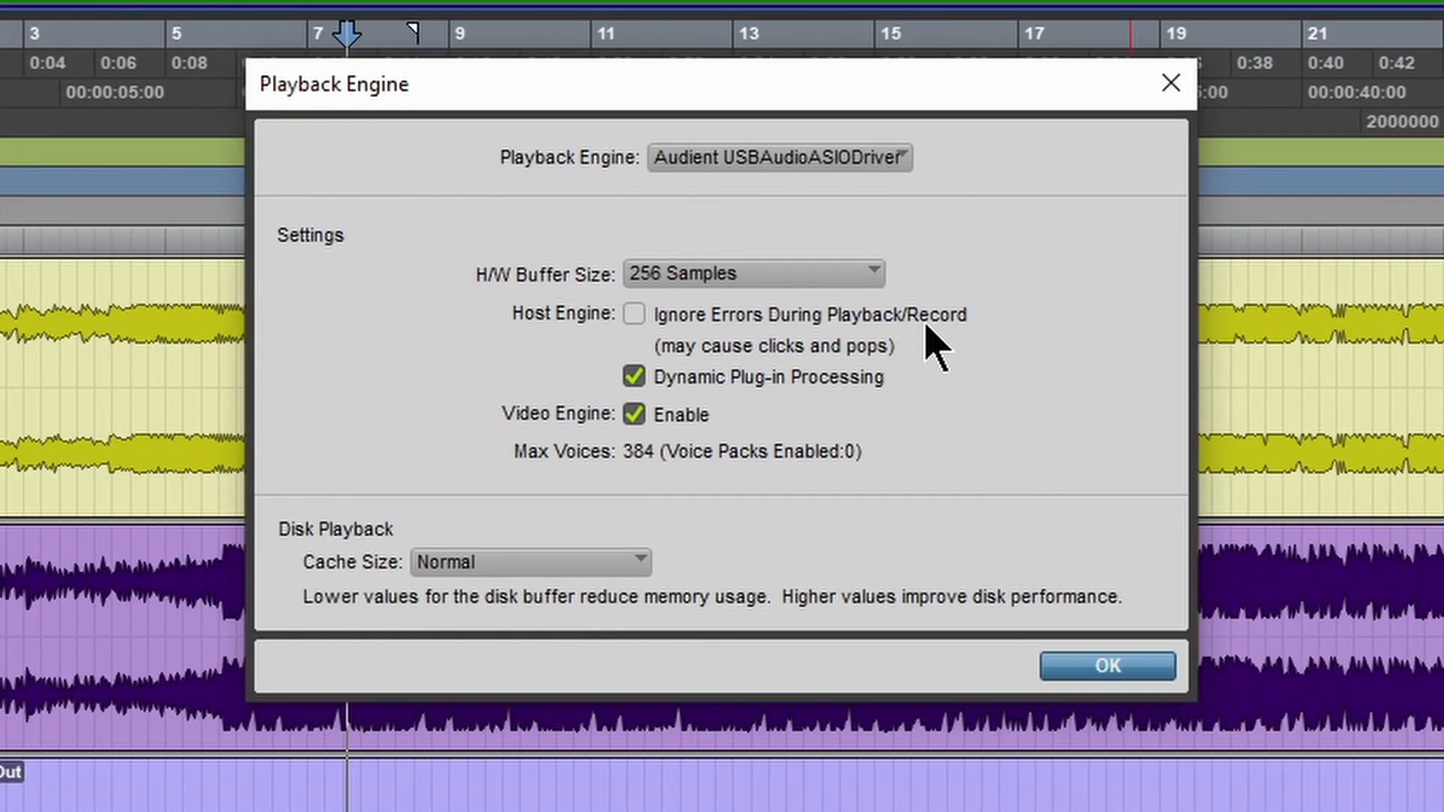
{"action": "left_click", "coordinate": [779, 158]}
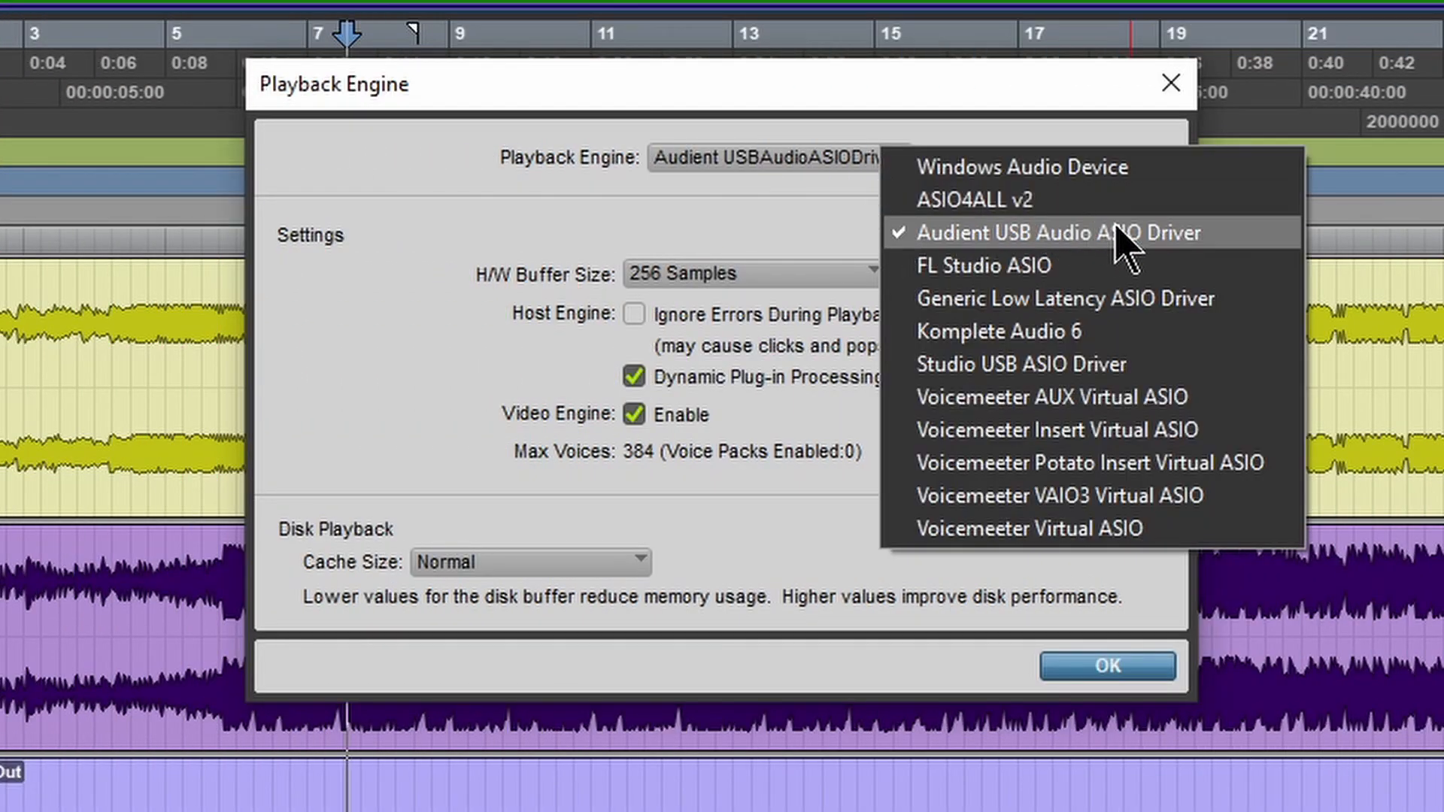
{"action": "left_click", "coordinate": [1056, 232]}
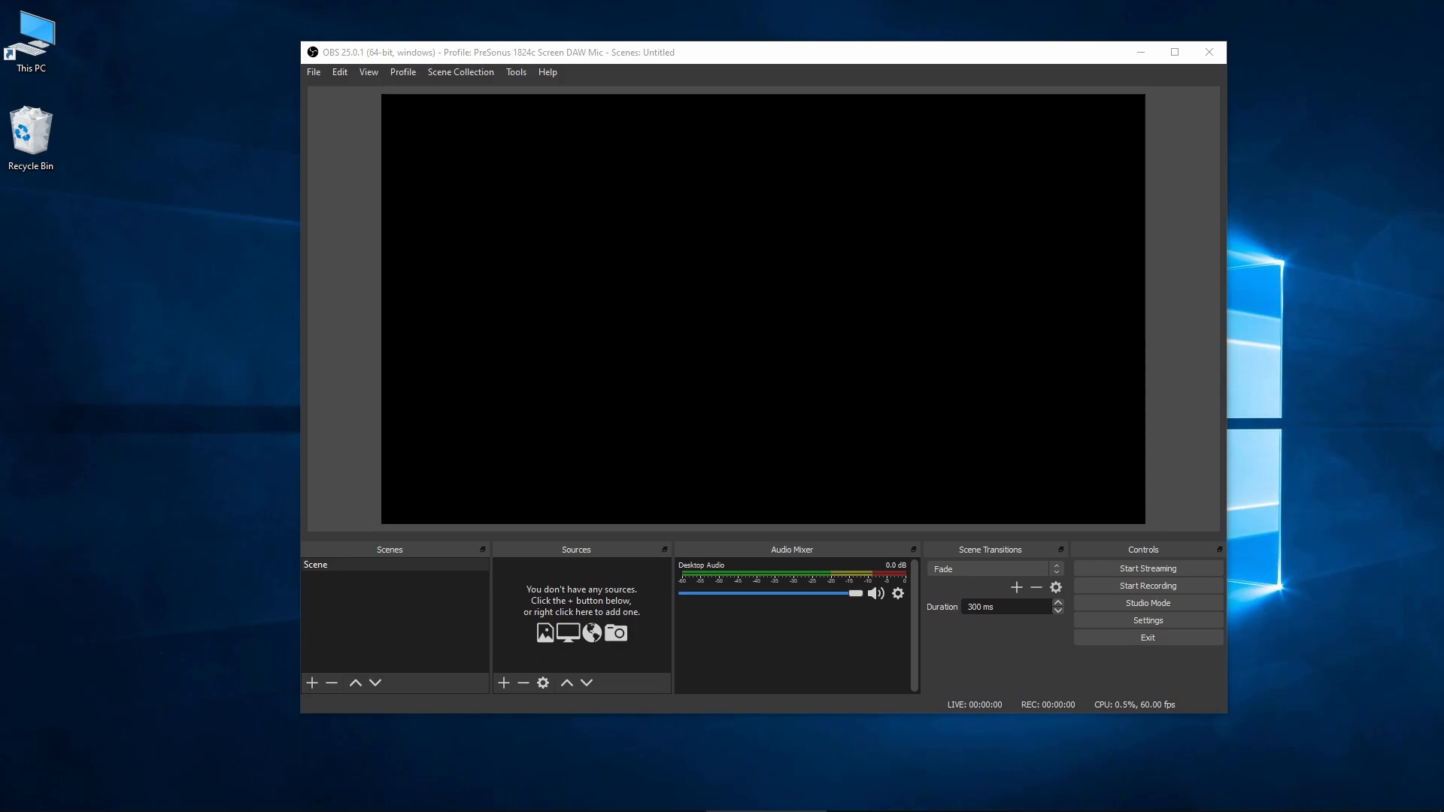
{"action": "mouse_move", "coordinate": [552, 636]}
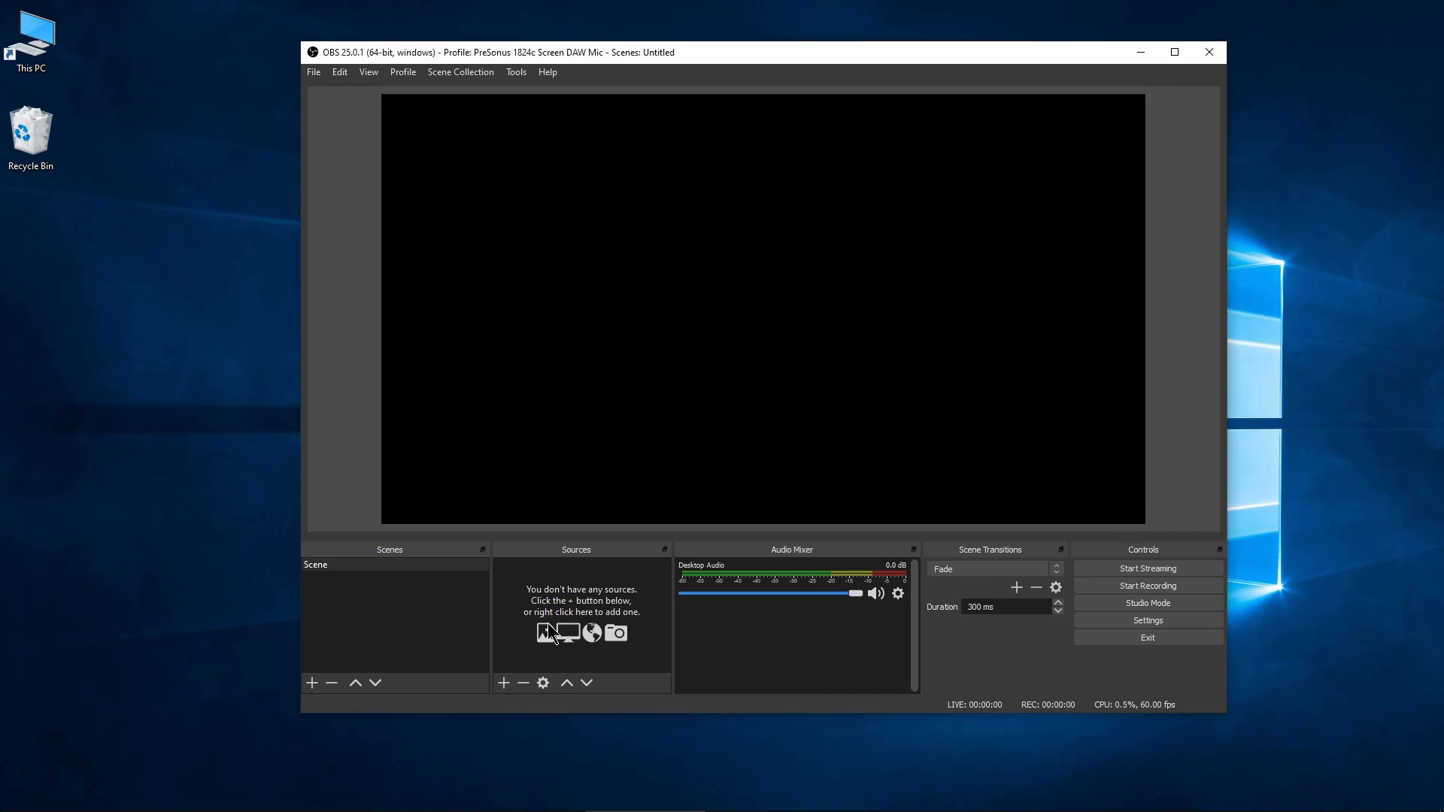
- Add a Display Capture source with the default name to the OBS scene
{"action": "right_click", "coordinate": [550, 633]}
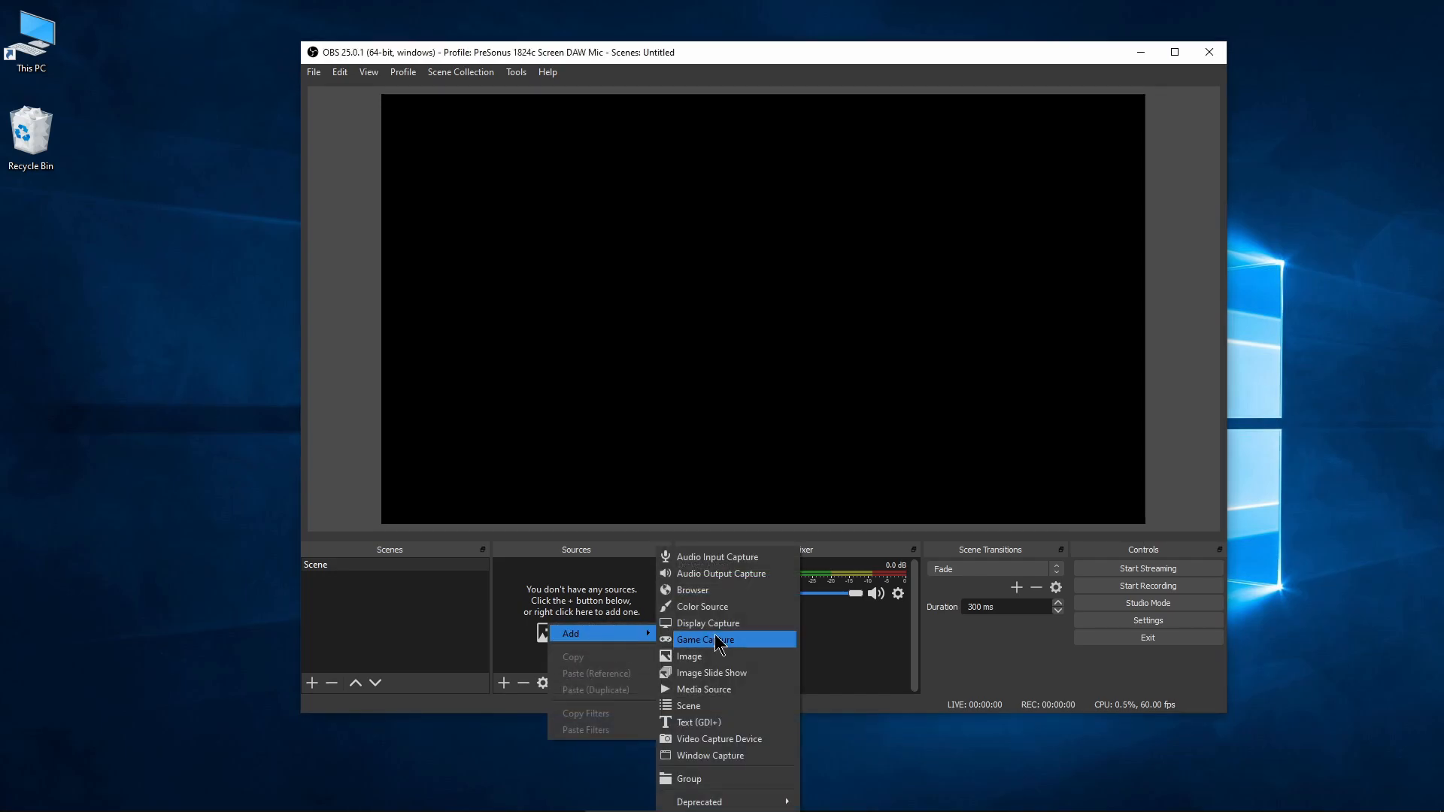
{"action": "left_click", "coordinate": [707, 622]}
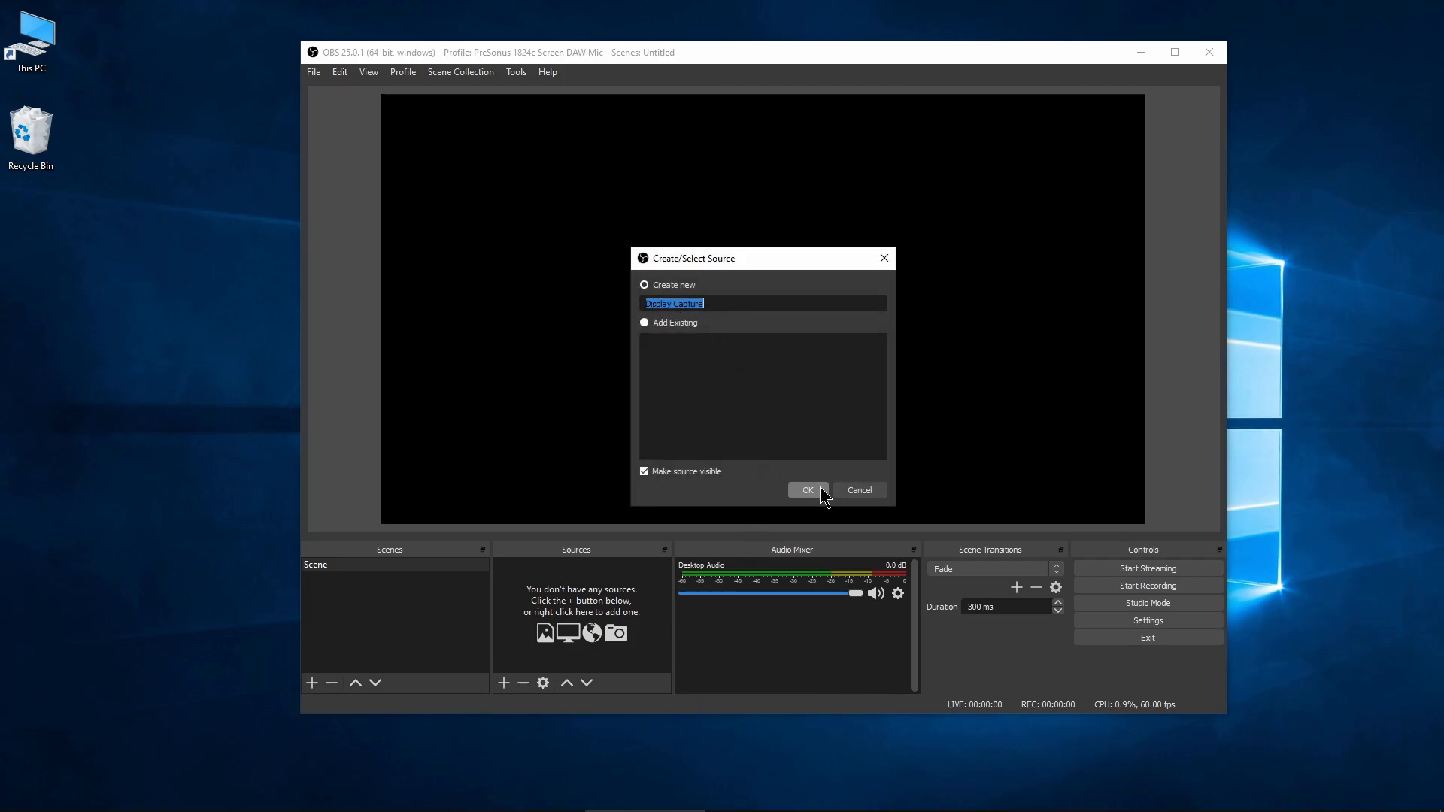
{"action": "left_click", "coordinate": [808, 491]}
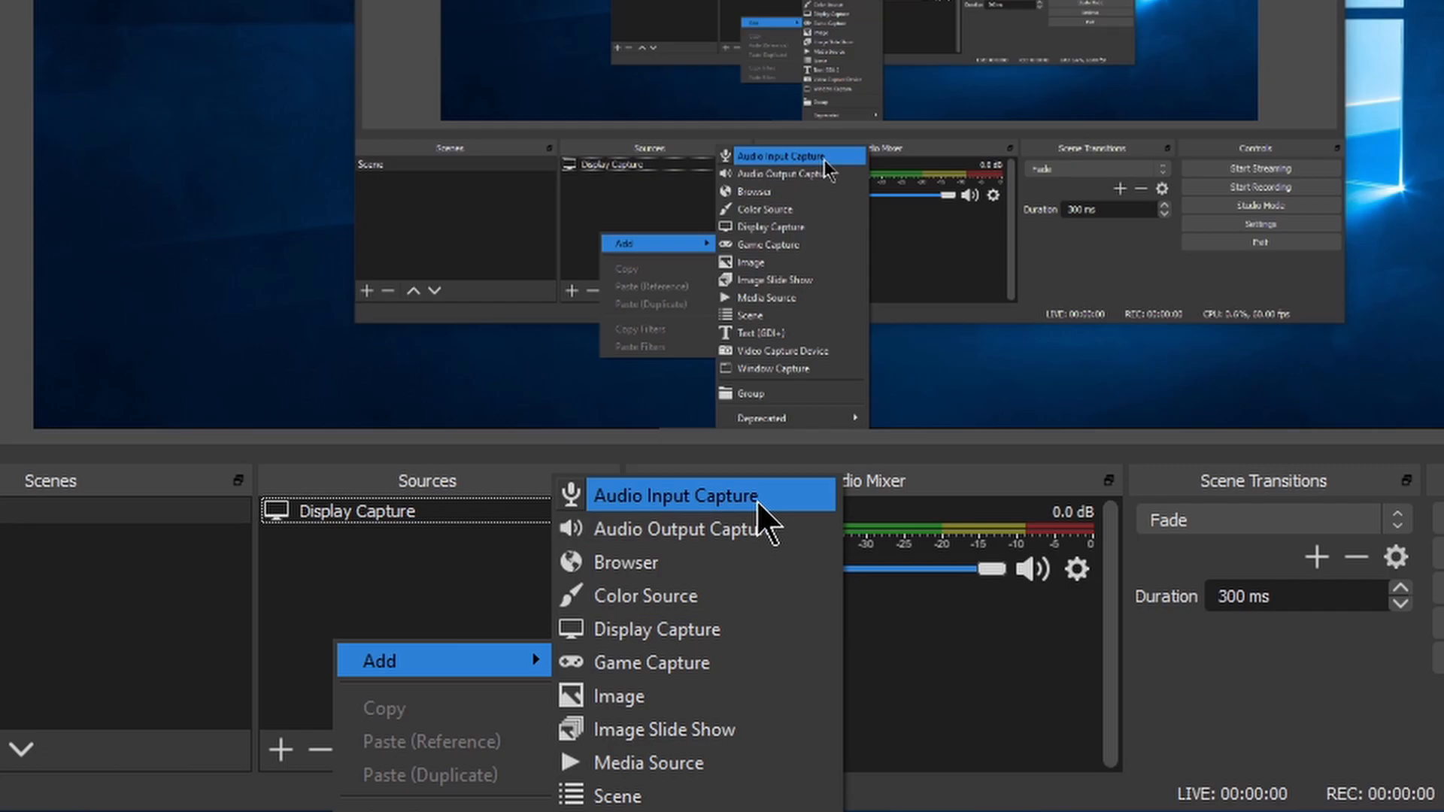
- Add an Audio Input Capture named 'DAW Audio' using Loopback 1/2 (Audient EVO4)
{"action": "left_click", "coordinate": [677, 496]}
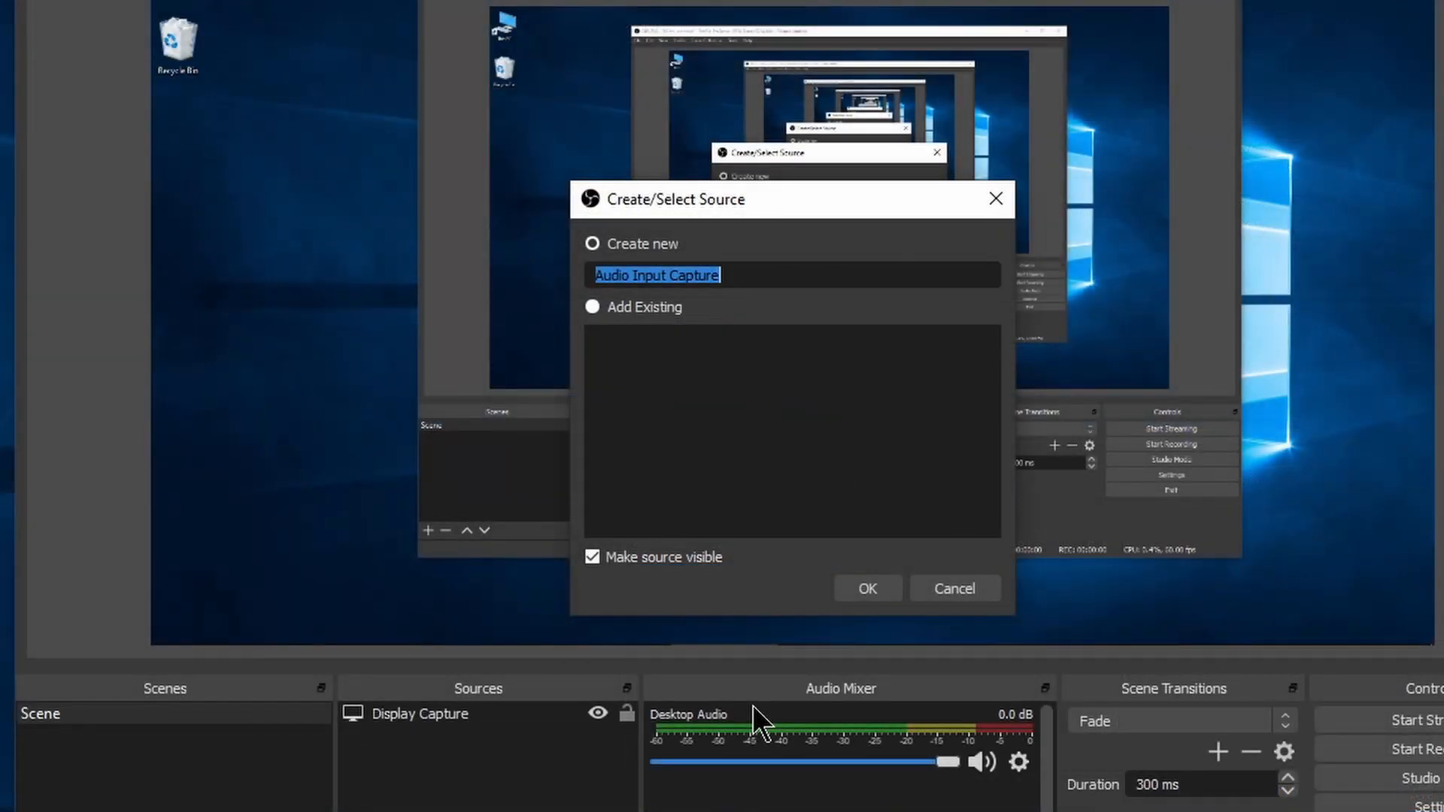
{"action": "type", "text": "DAW Audio"}
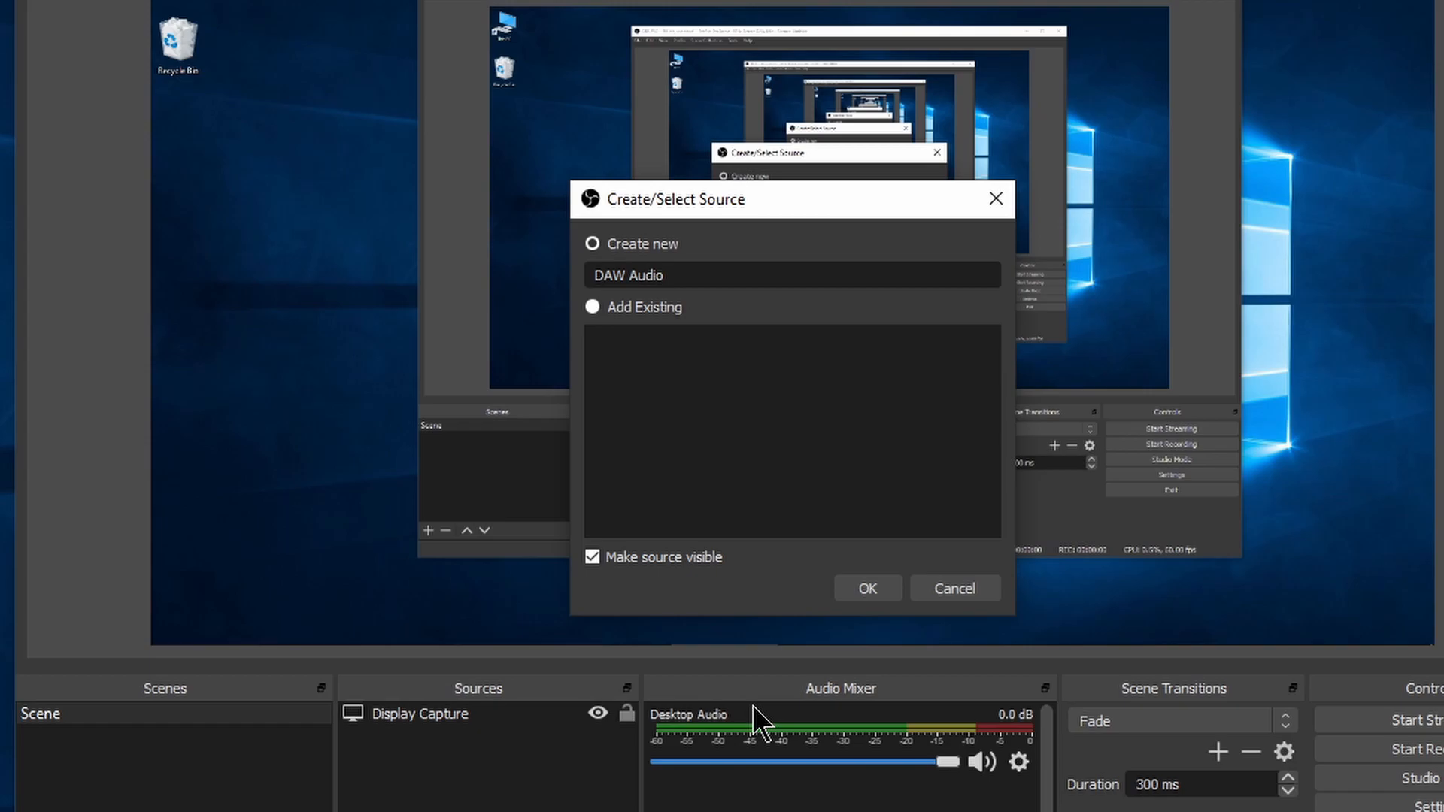
{"action": "left_click", "coordinate": [867, 588]}
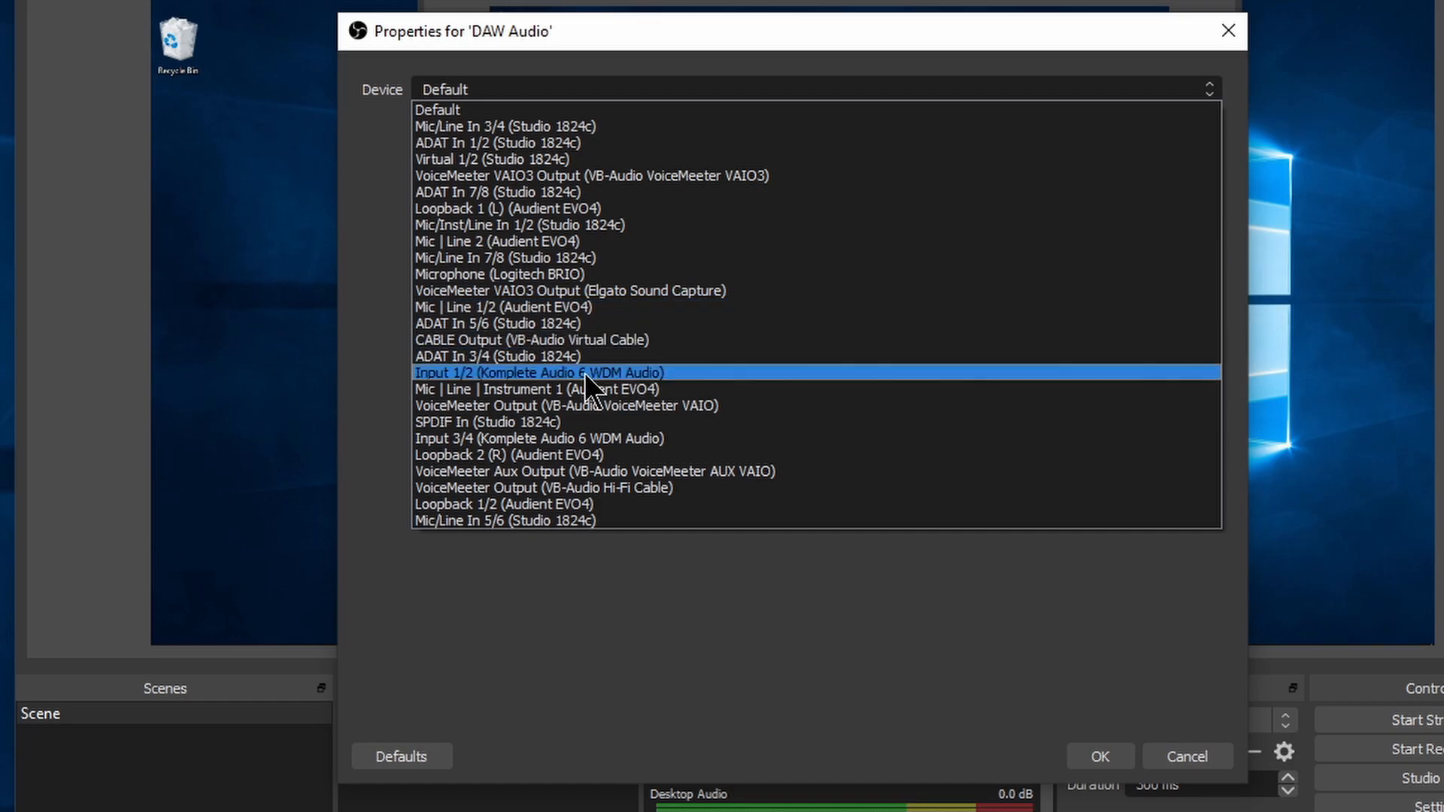
{"action": "left_click", "coordinate": [506, 504]}
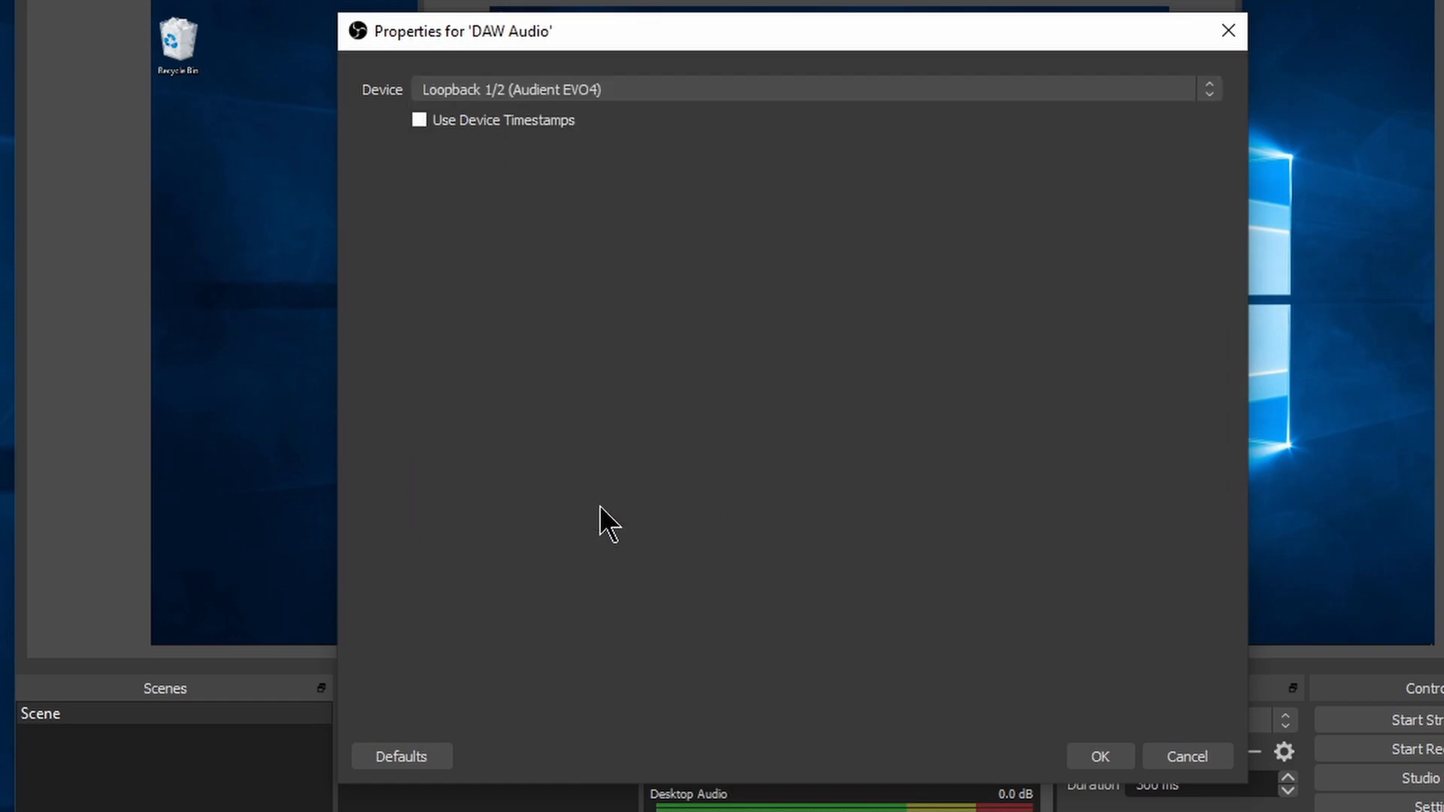
{"action": "left_click", "coordinate": [1101, 755]}
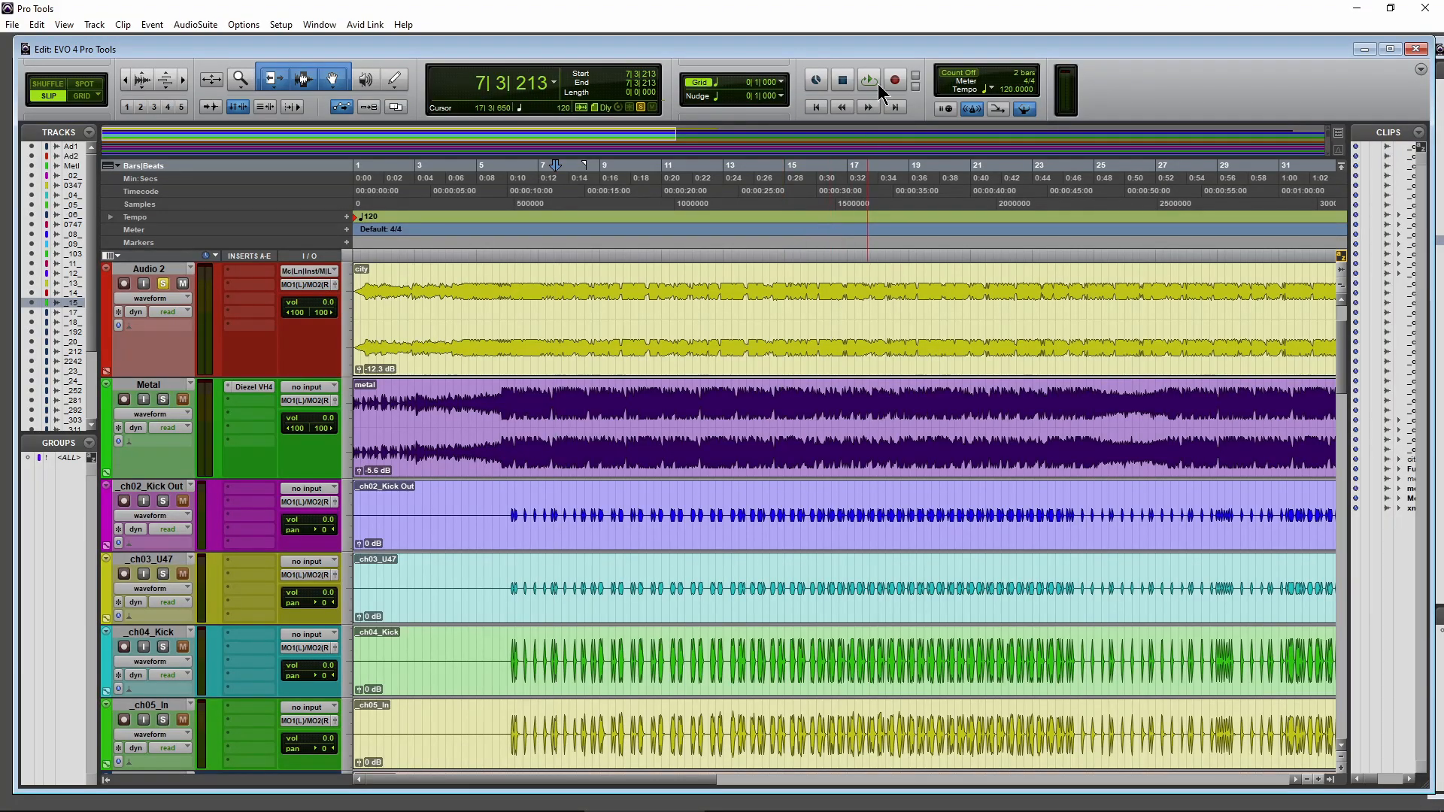
- Create a new mono audio track in Pro Tools and name it 'mic'
{"action": "left_click", "coordinate": [868, 79]}
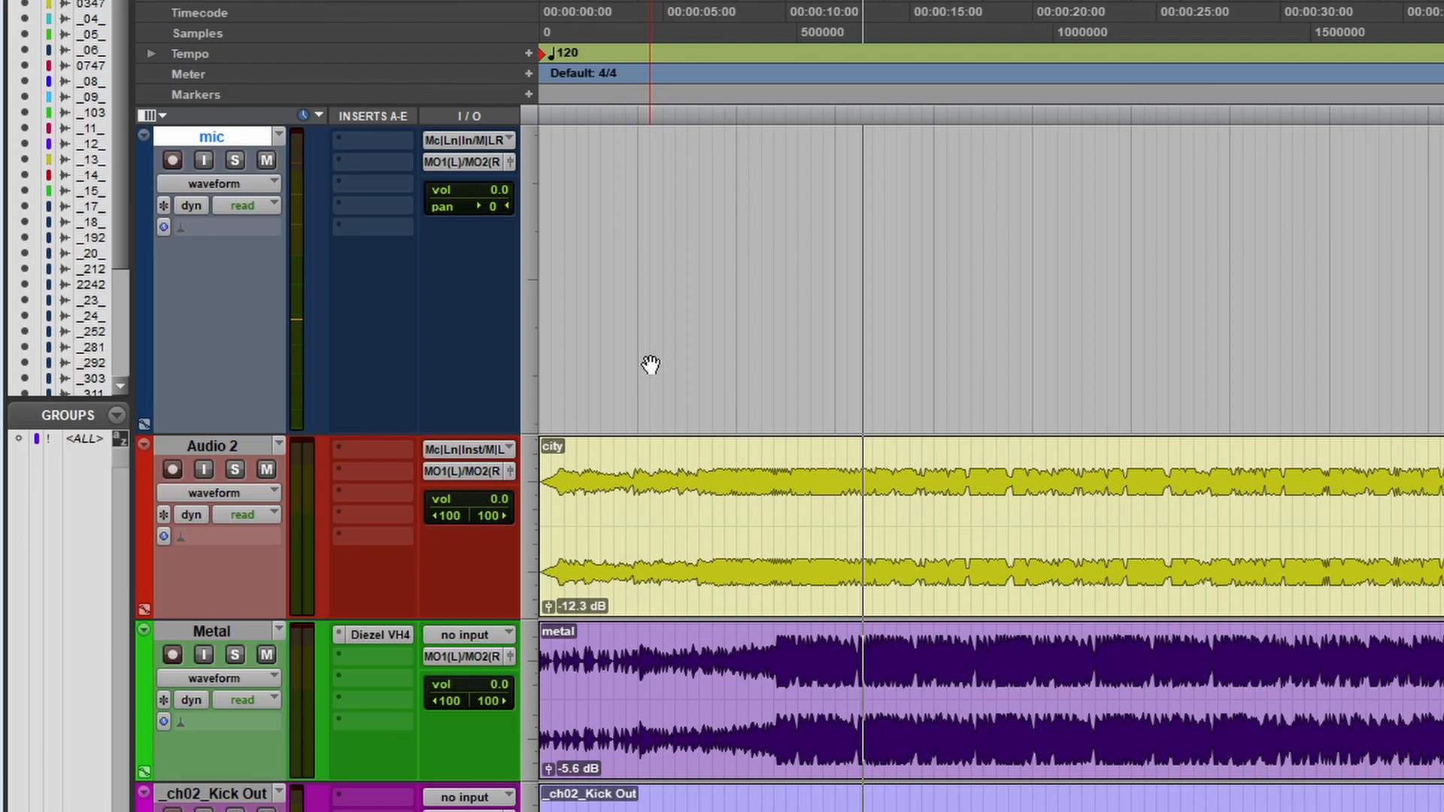
{"action": "left_click", "coordinate": [466, 140]}
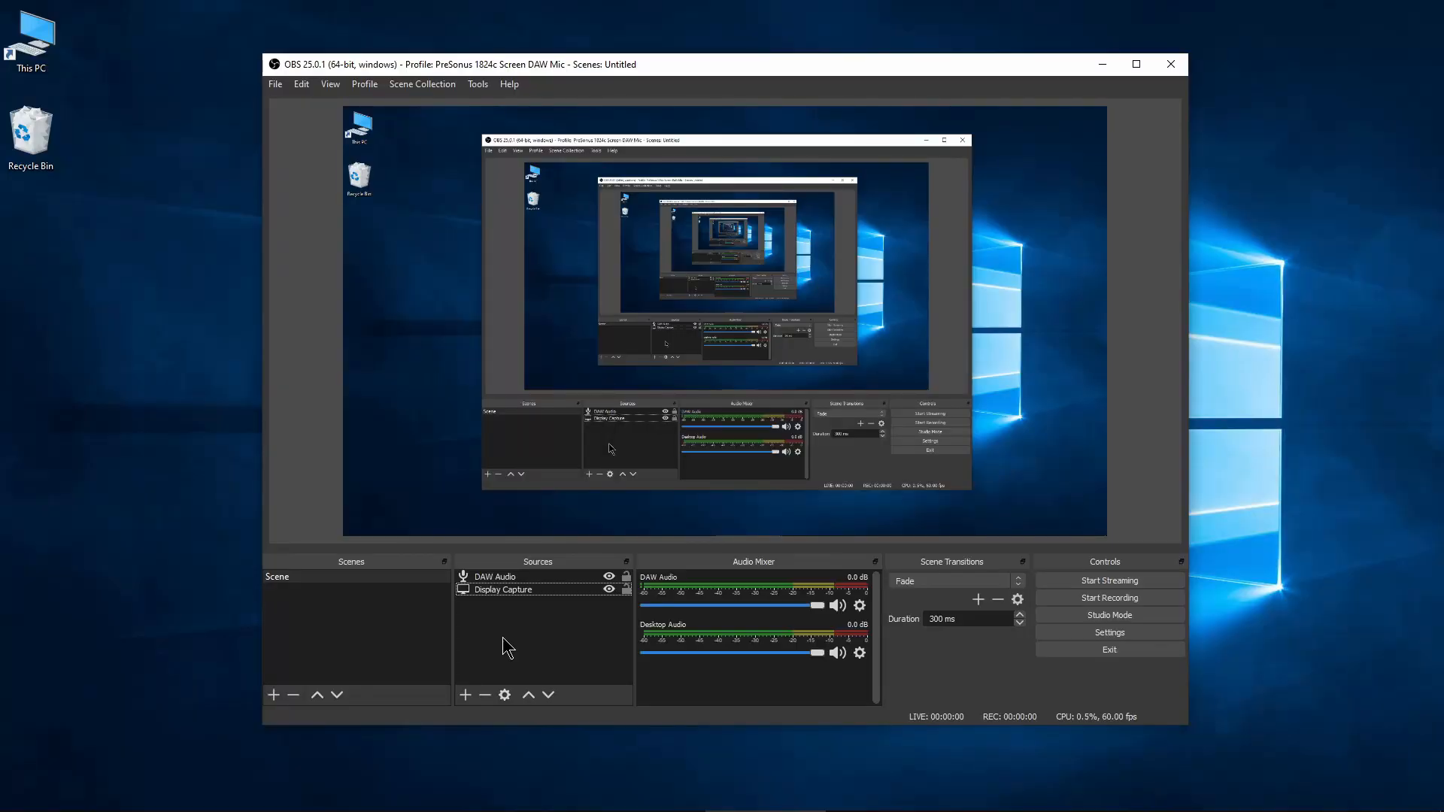
- Add an Audio Input Capture named 'Microphone' using Mic | Line 2 (Audient EVO4)
{"action": "left_click", "coordinate": [463, 695]}
{"action": "type", "text": "M"}
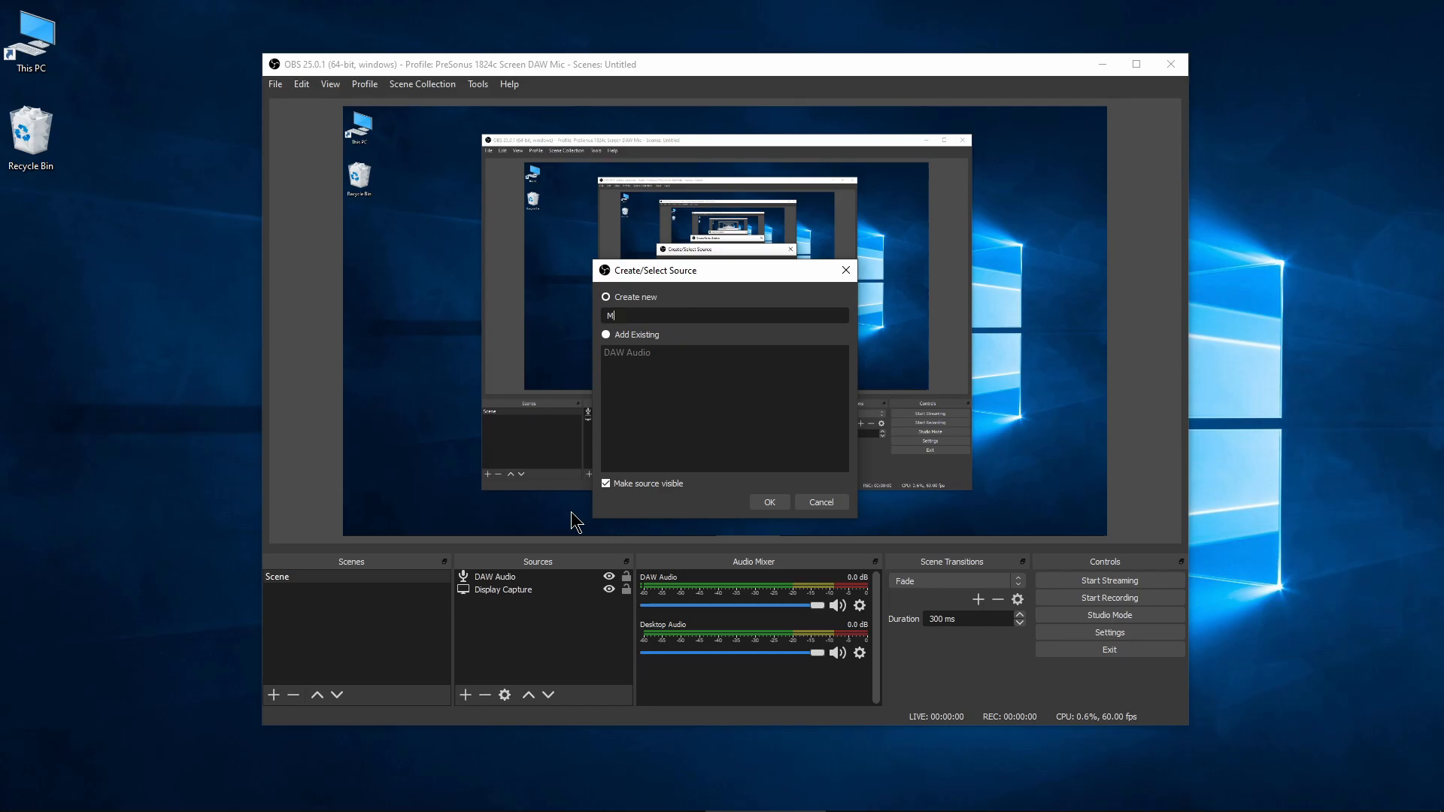
{"action": "left_click", "coordinate": [769, 502]}
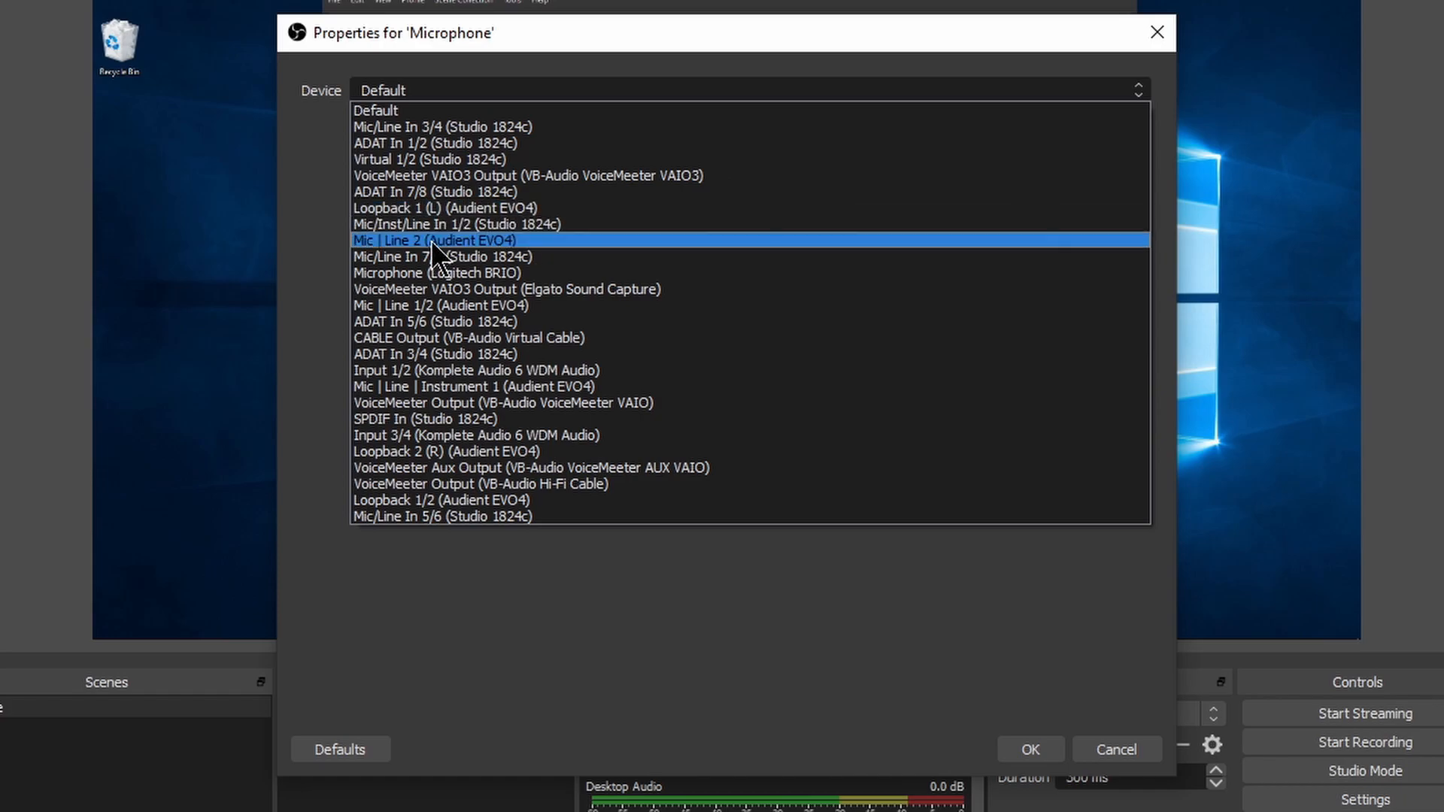
{"action": "left_click", "coordinate": [432, 240]}
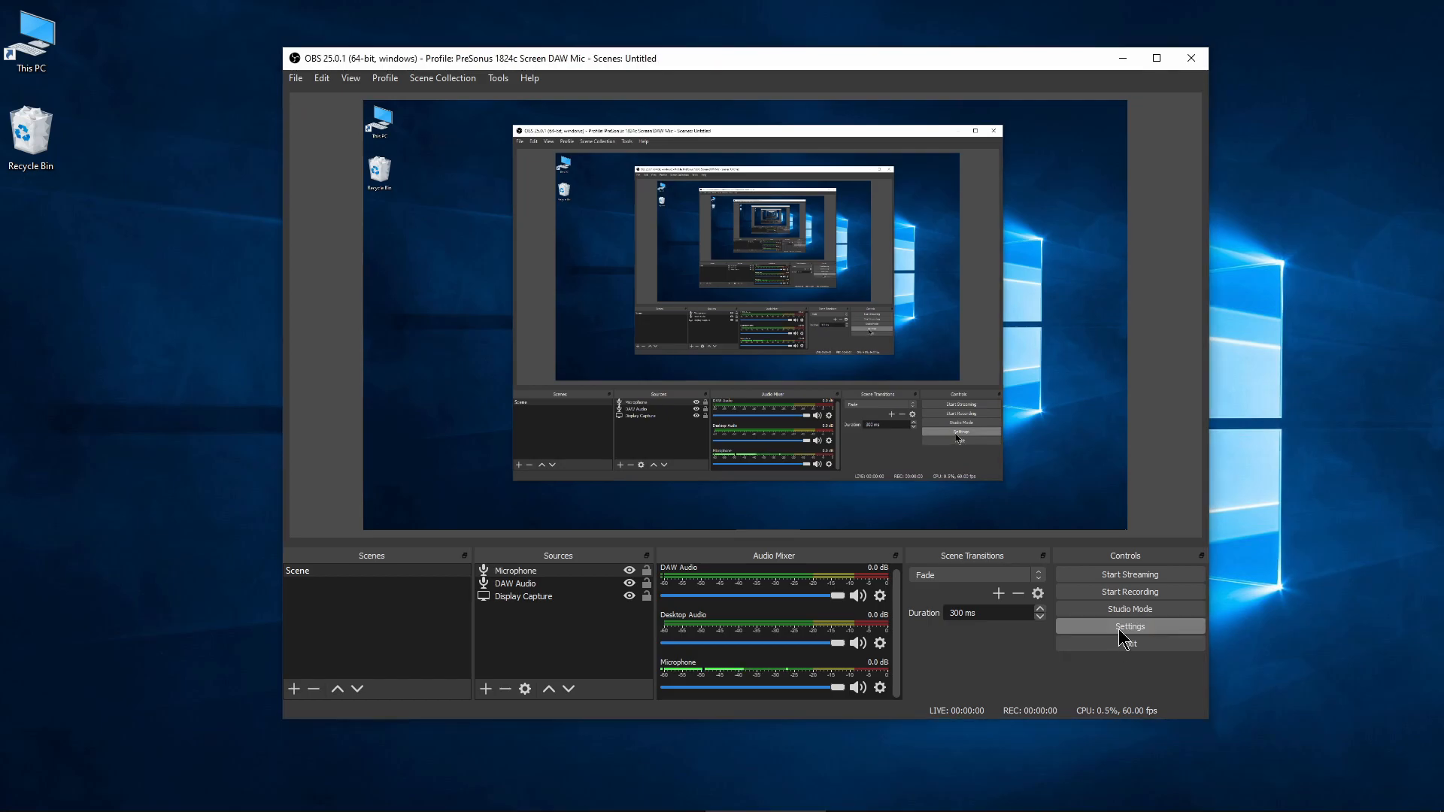
- Enable Audio Track 3 alongside tracks 1 and 2 in the recording output settings and apply
{"action": "left_click", "coordinate": [1129, 626]}
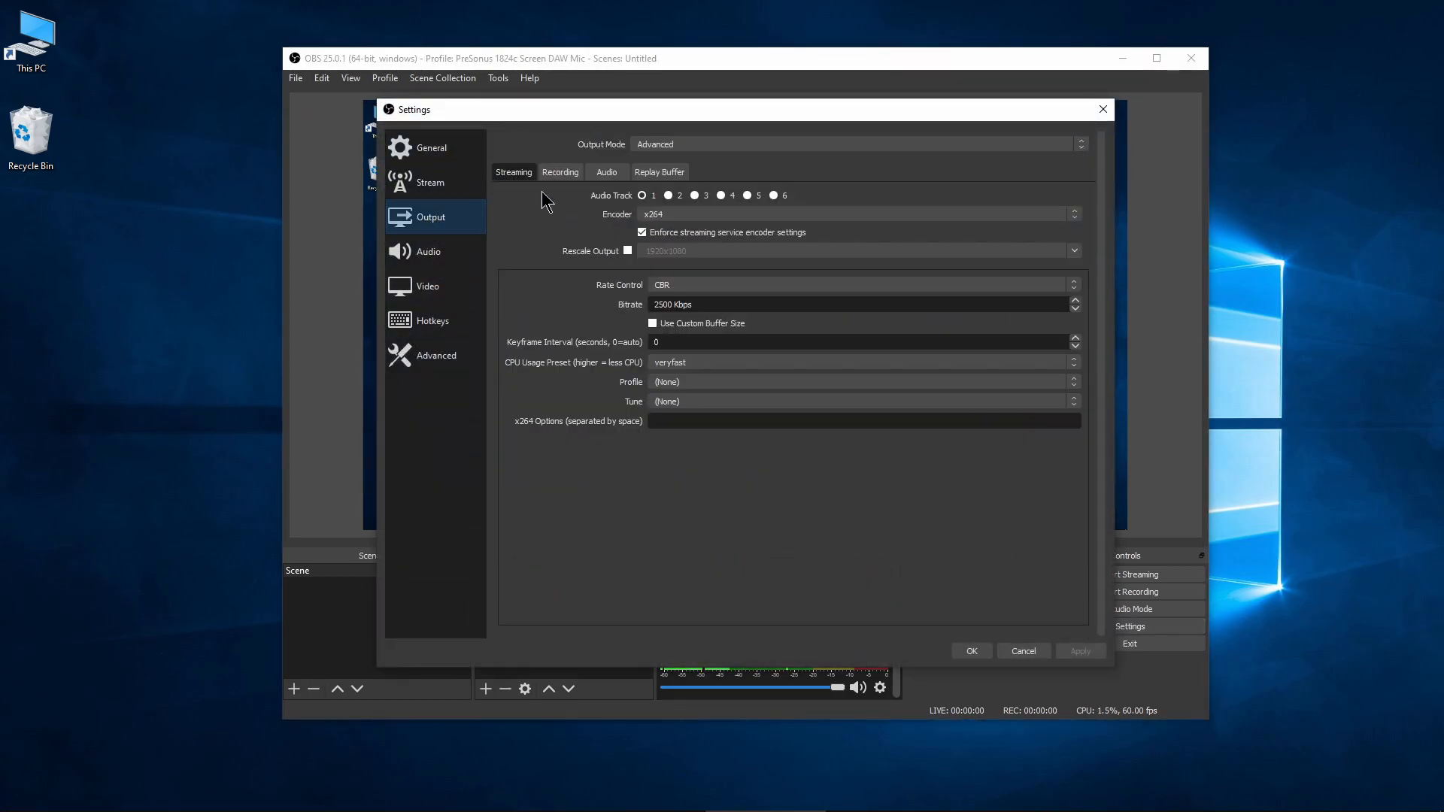
{"action": "mouse_move", "coordinate": [572, 228]}
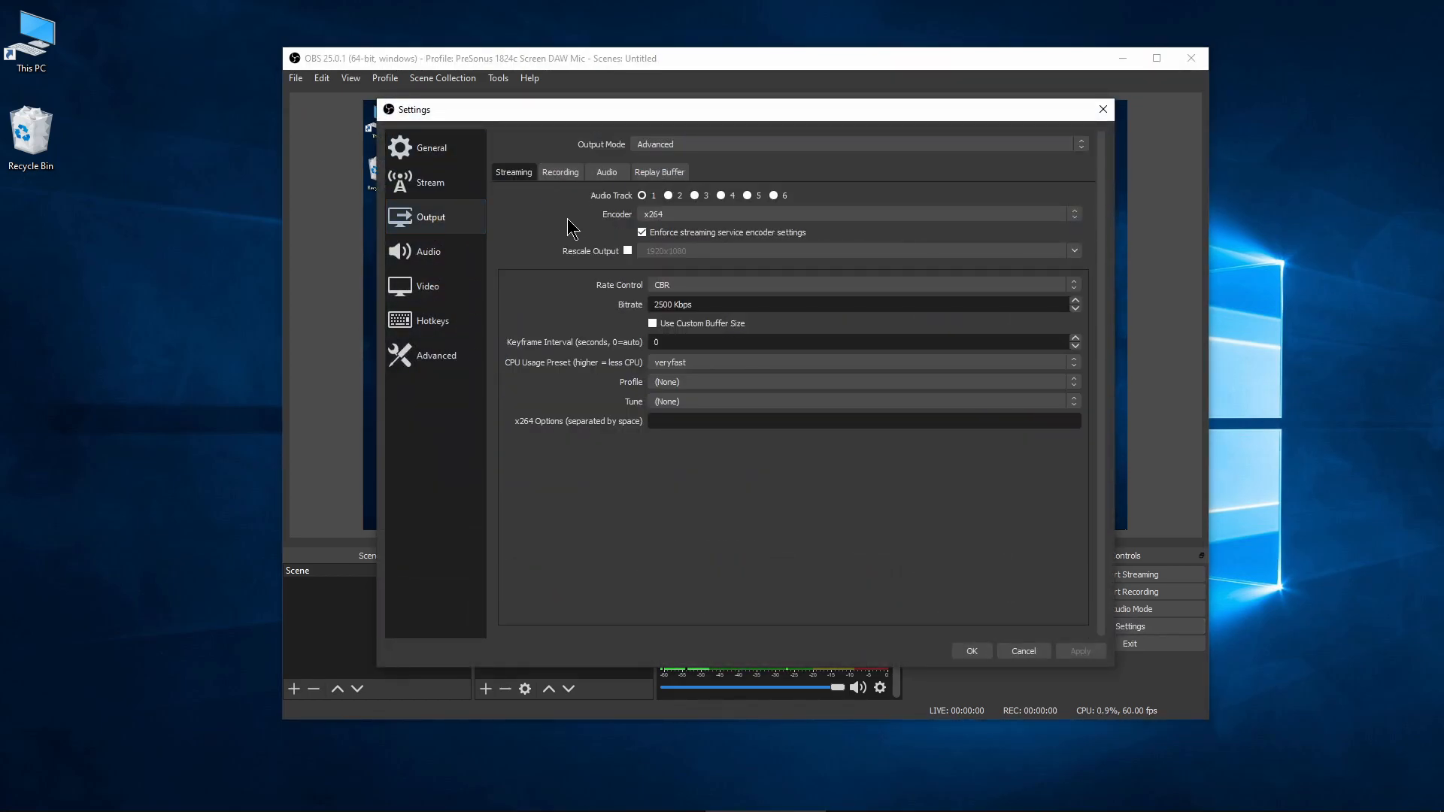
{"action": "left_click", "coordinate": [560, 172]}
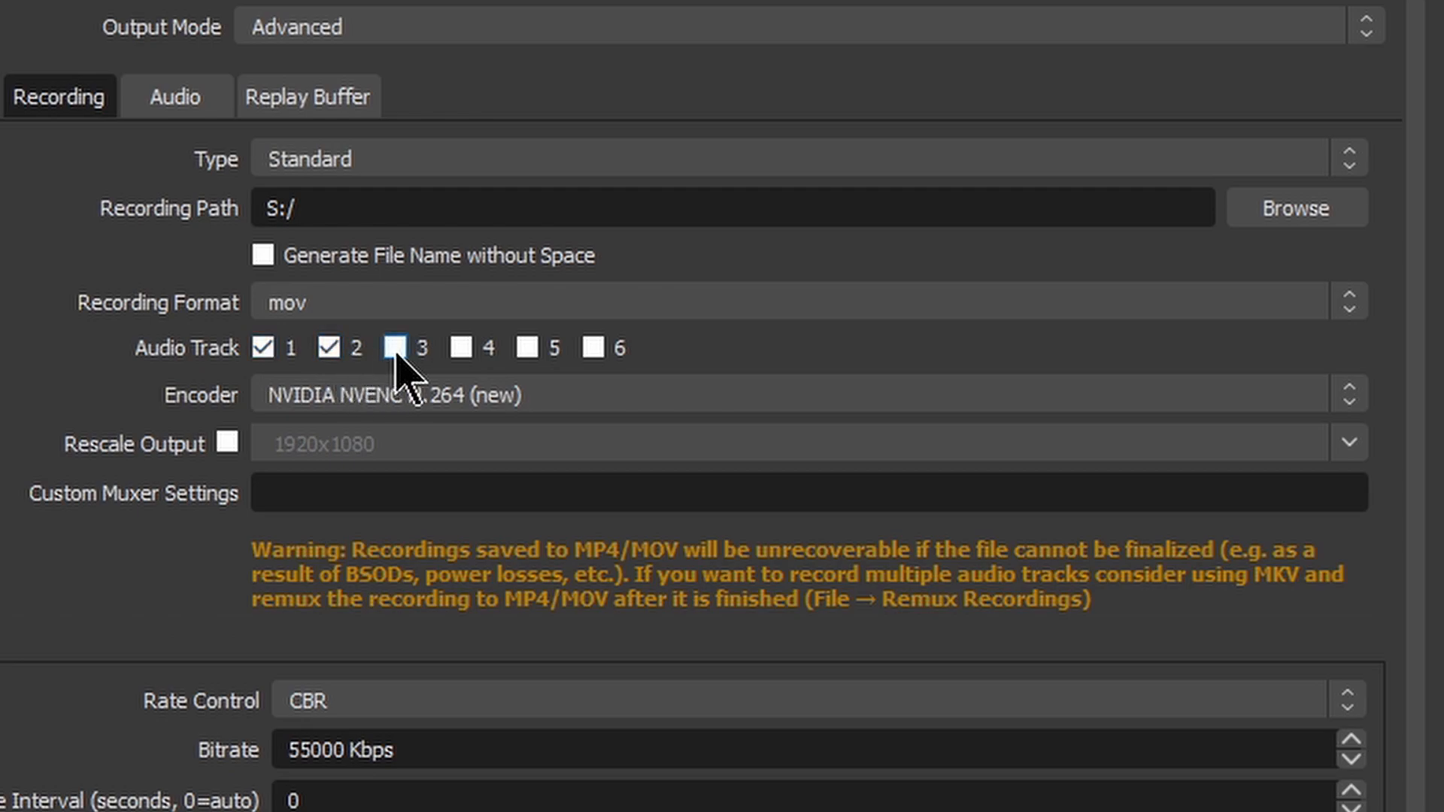
{"action": "left_click", "coordinate": [394, 349]}
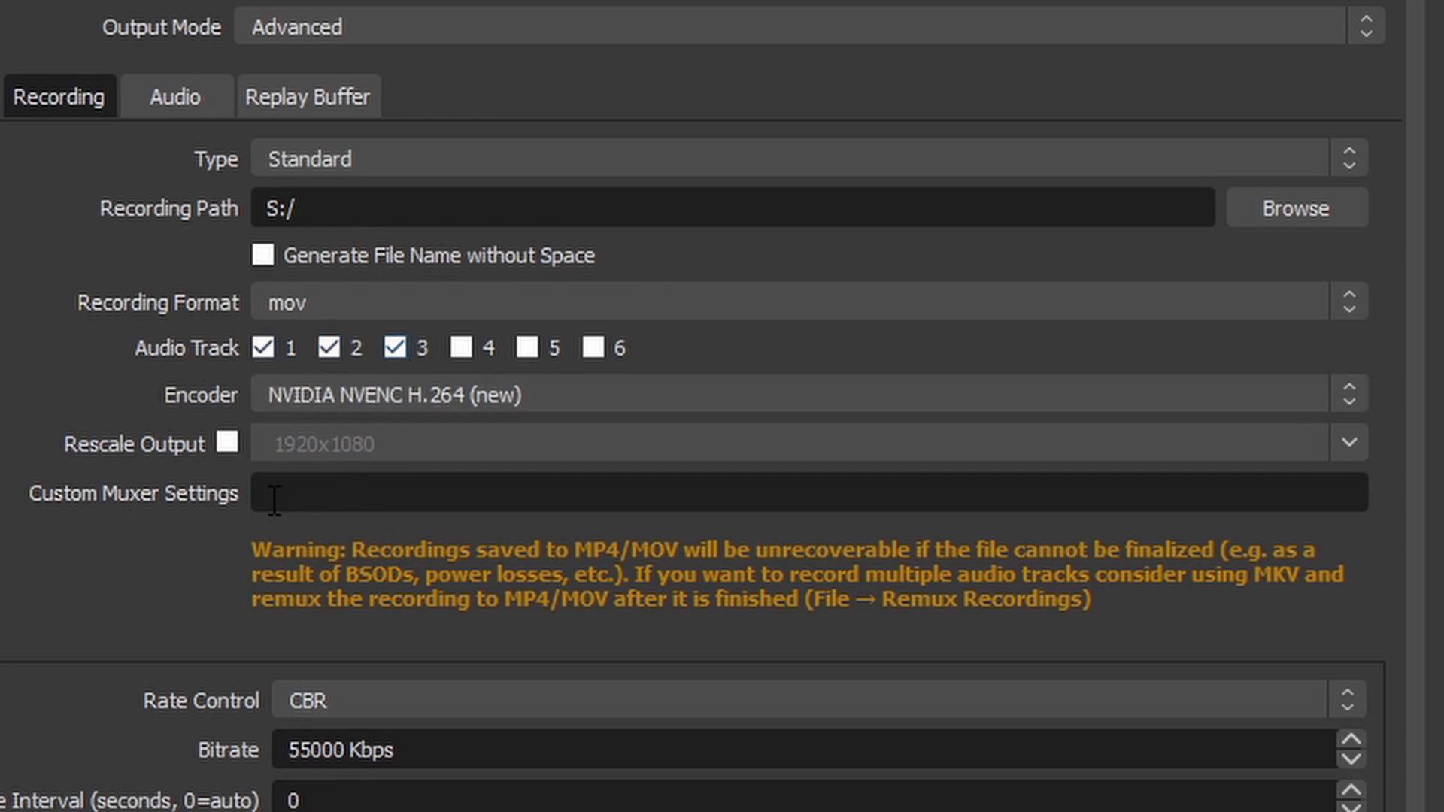
{"action": "mouse_move", "coordinate": [193, 520]}
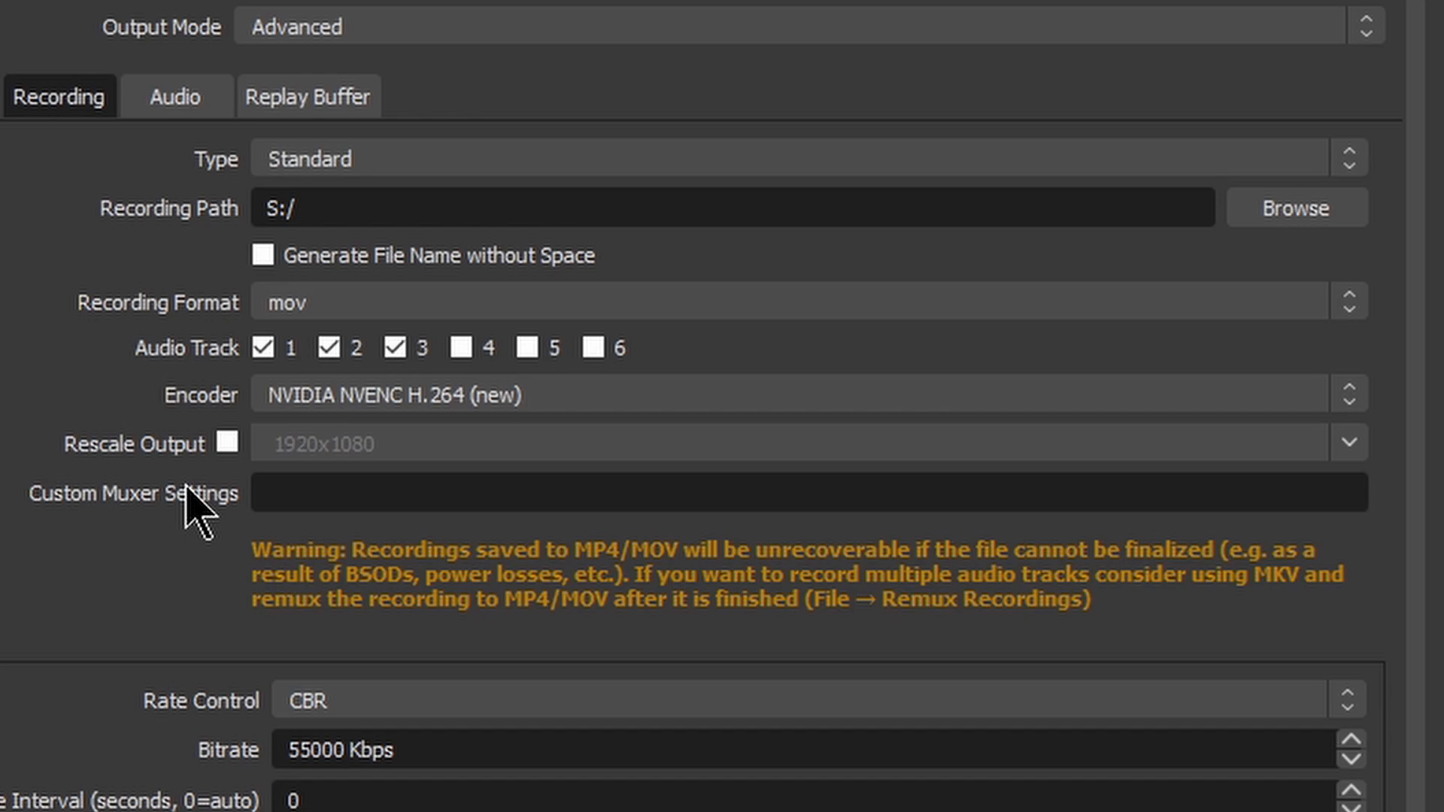
{"action": "mouse_move", "coordinate": [69, 556]}
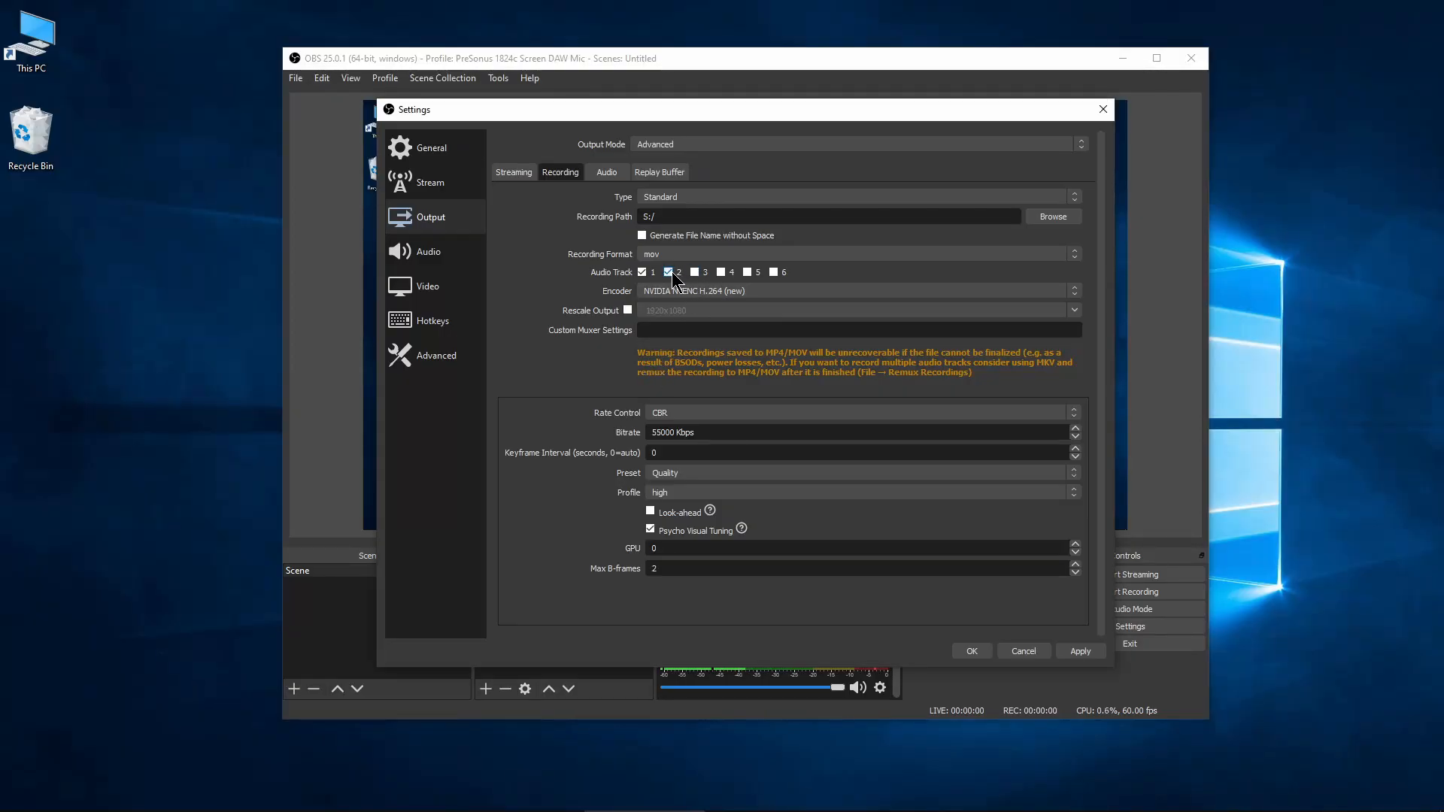
{"action": "left_click", "coordinate": [668, 272]}
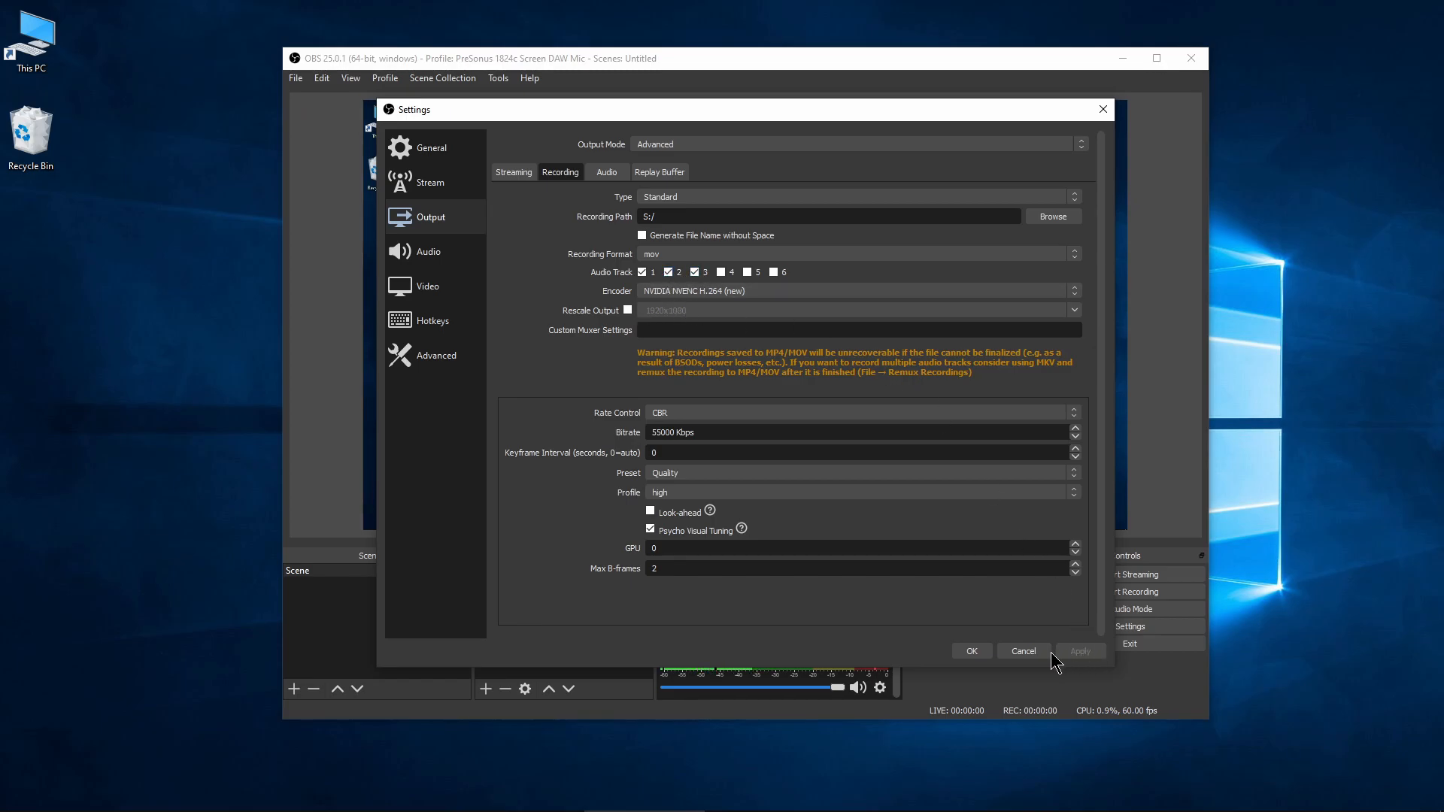
{"action": "left_click", "coordinate": [1022, 649]}
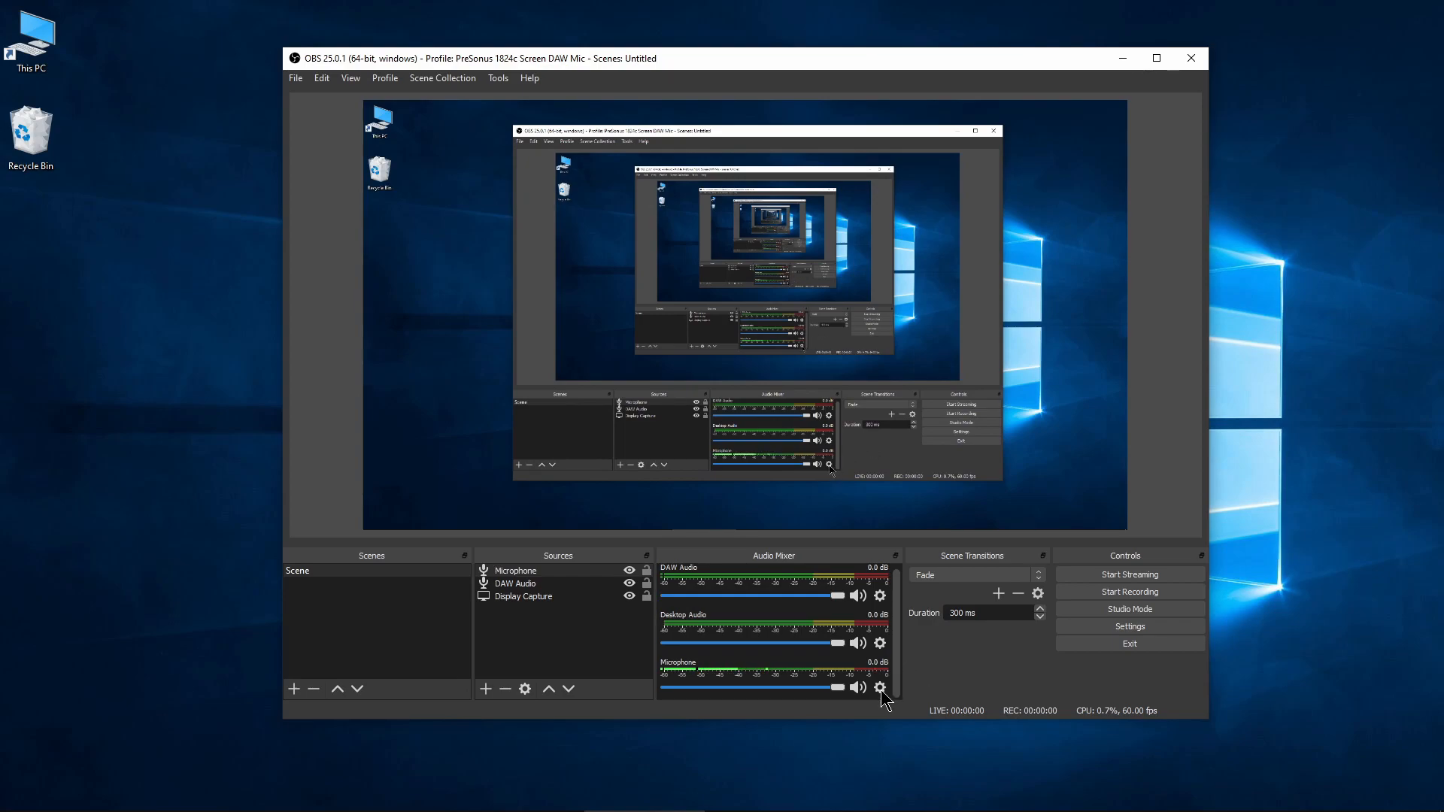
- Route DAW Audio to track 1, Desktop Audio to track 2 and Microphone to track 3
{"action": "left_click", "coordinate": [879, 688]}
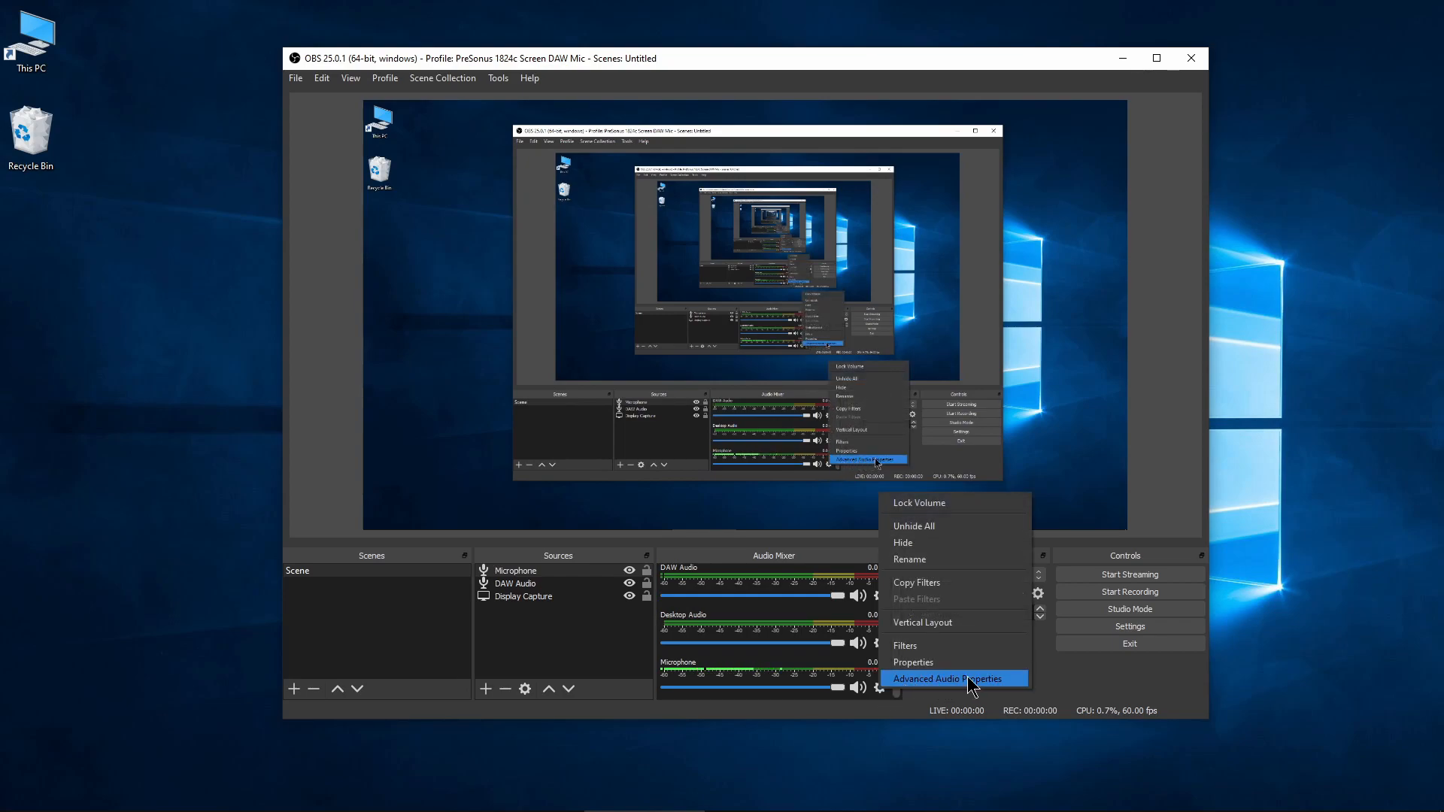
{"action": "left_click", "coordinate": [949, 678]}
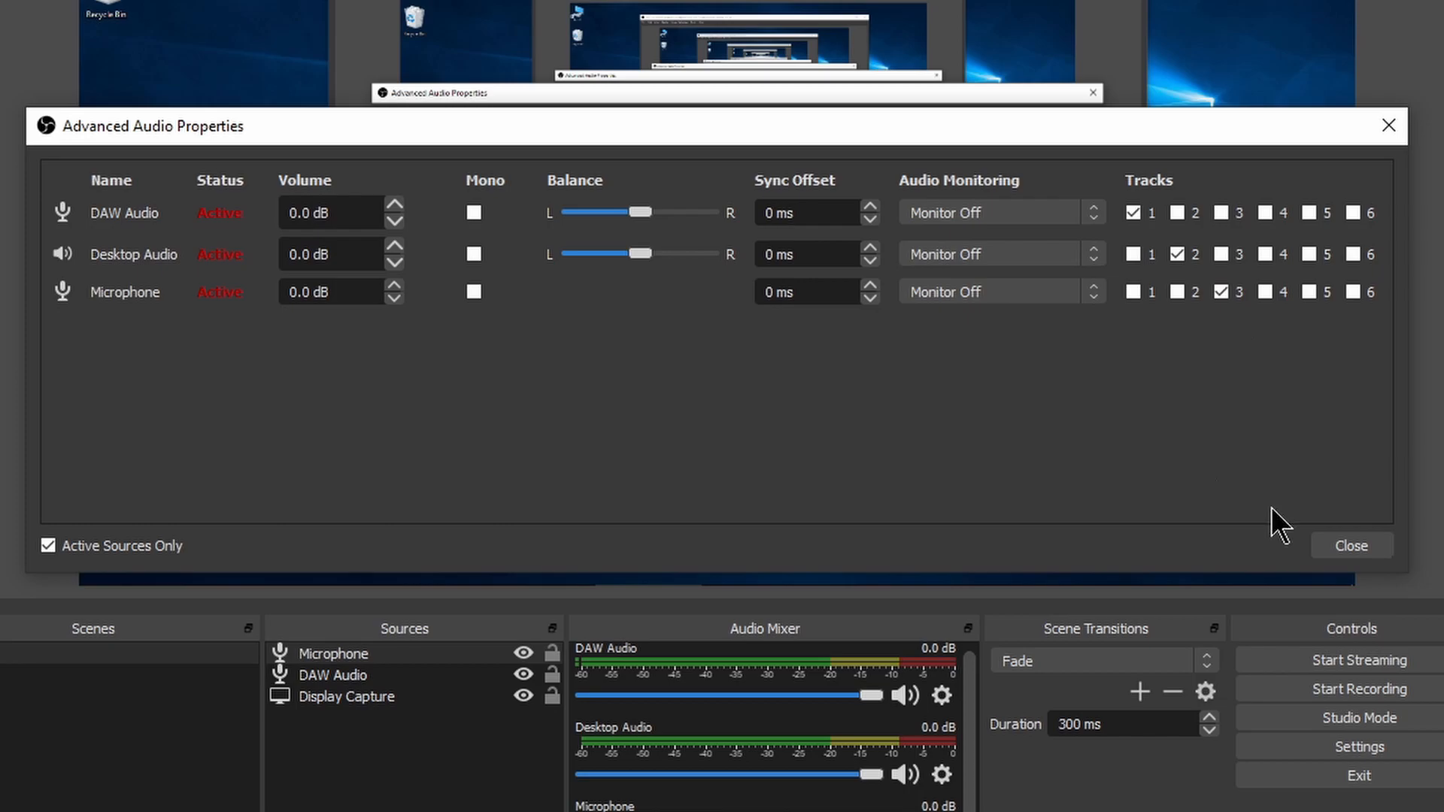
{"action": "left_click", "coordinate": [1350, 545]}
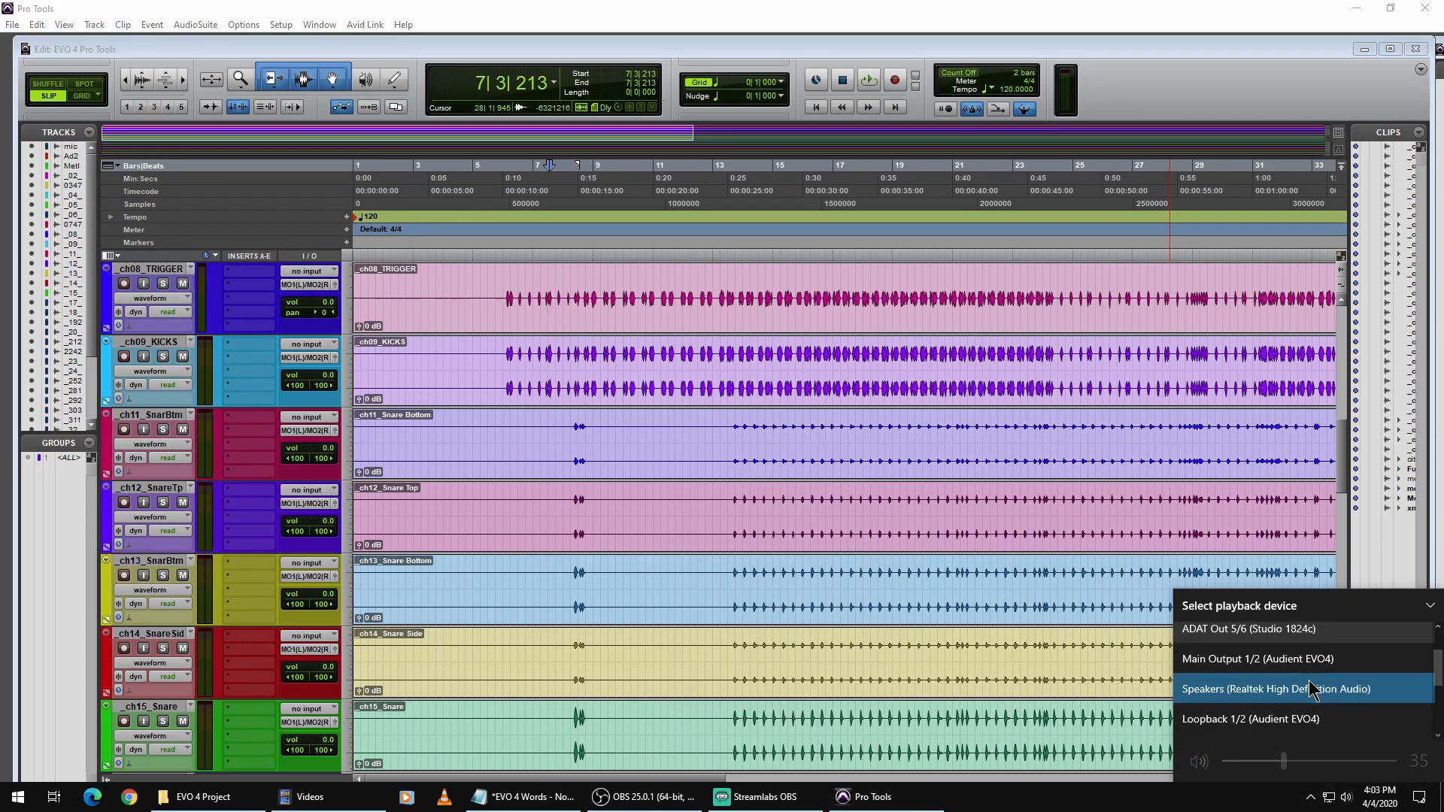
{"action": "mouse_move", "coordinate": [1280, 661]}
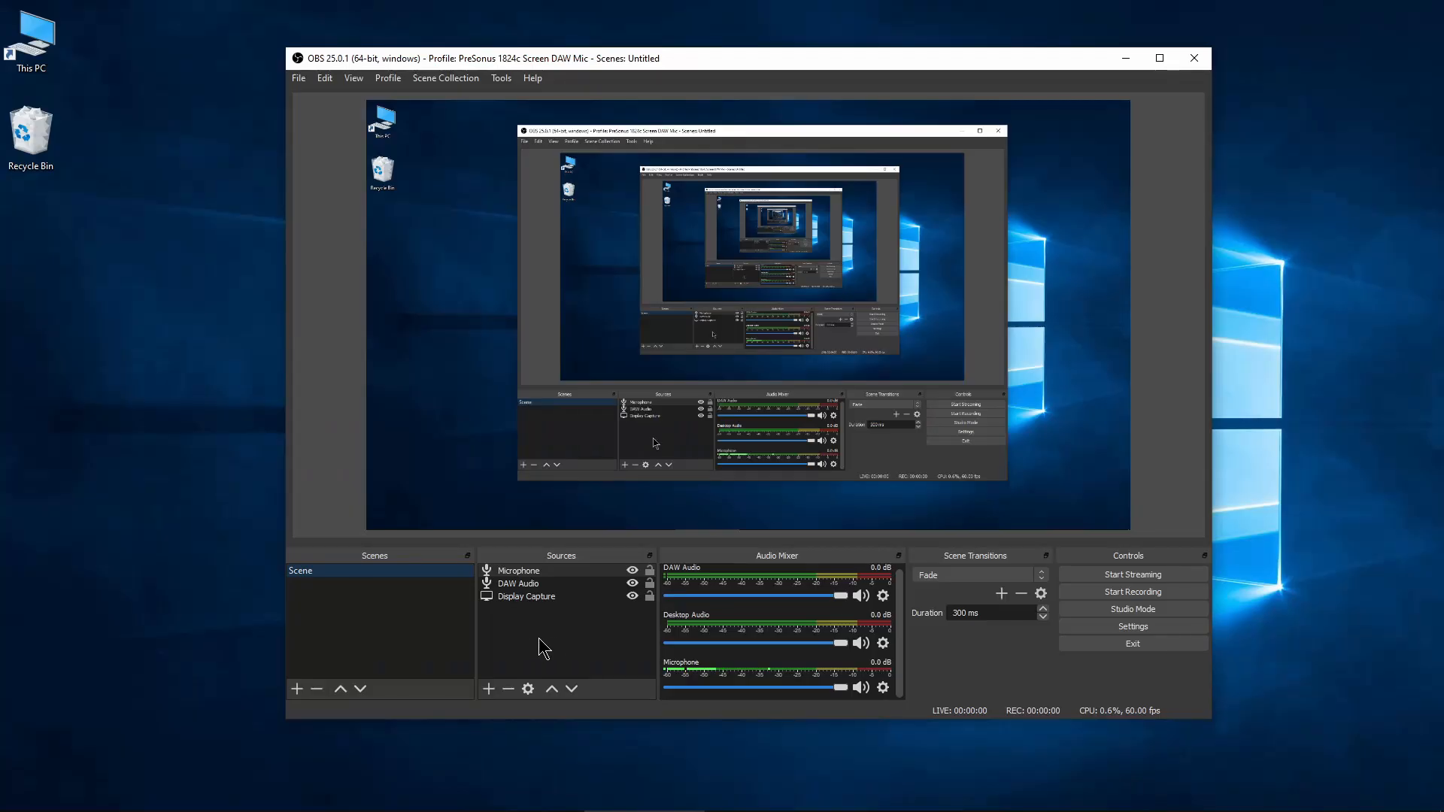
- Add a Video Capture Device source named 'Webcam' using the Logitech BRIO camera
{"action": "left_click", "coordinate": [488, 689]}
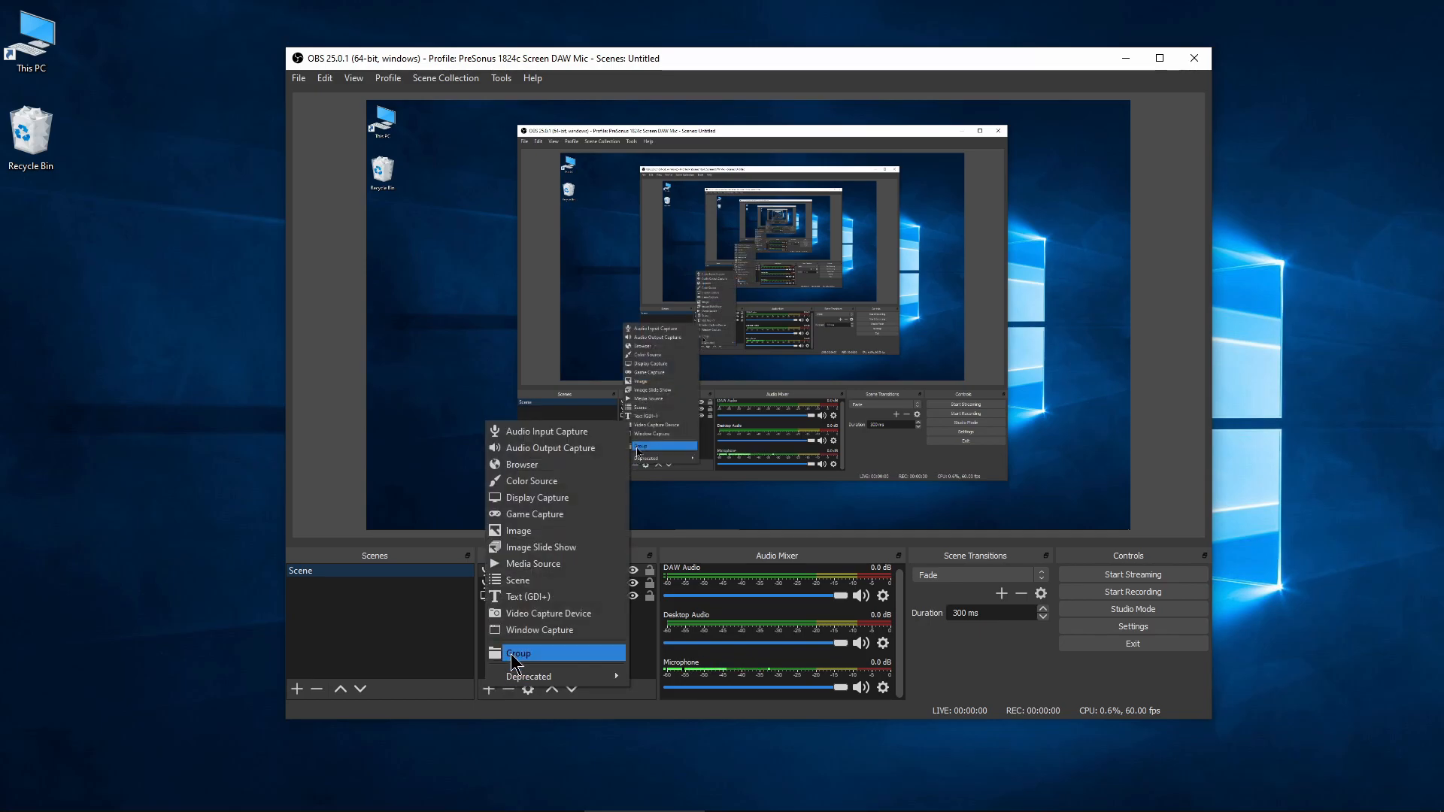
{"action": "left_click", "coordinate": [547, 614]}
{"action": "type", "text": "Webcam"}
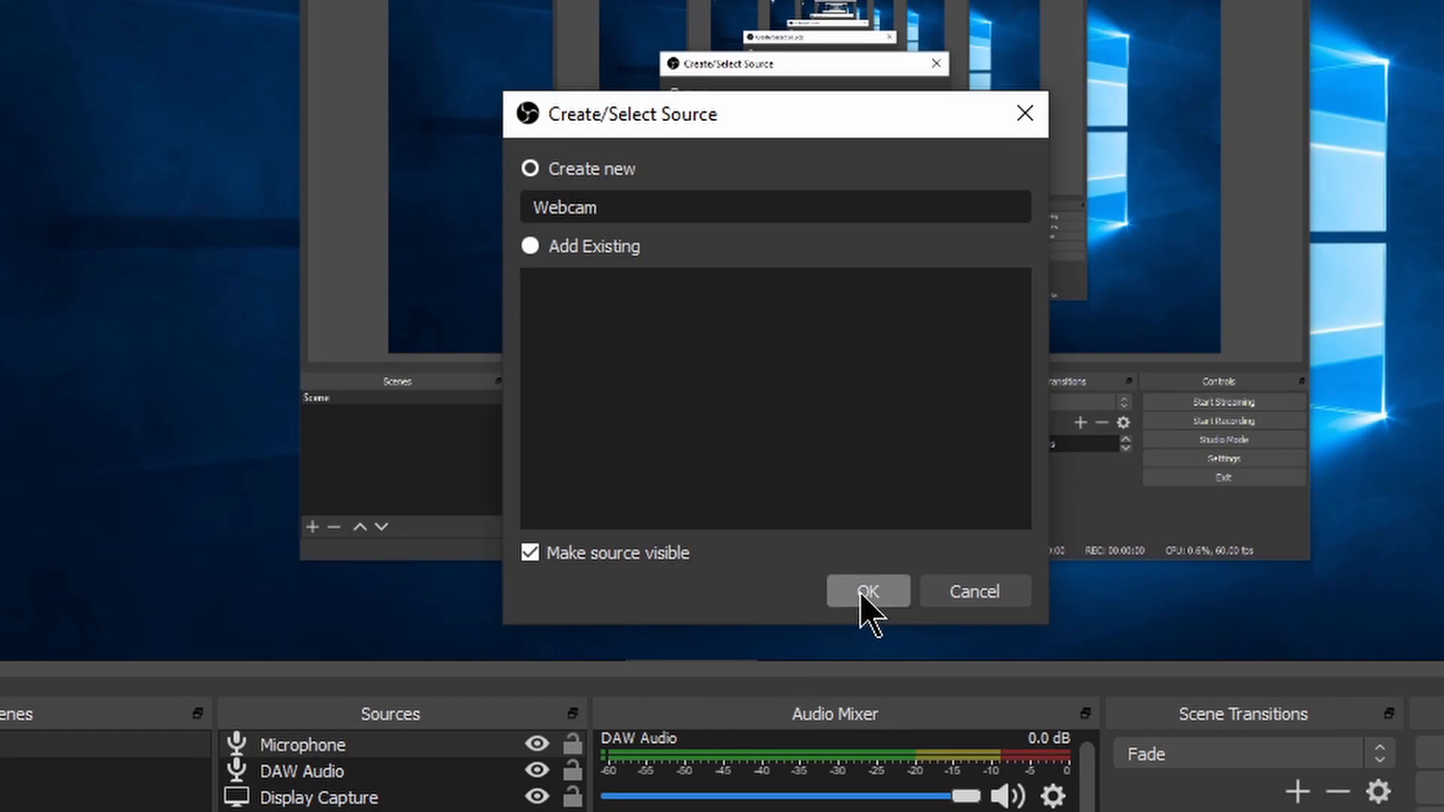
{"action": "left_click", "coordinate": [866, 590]}
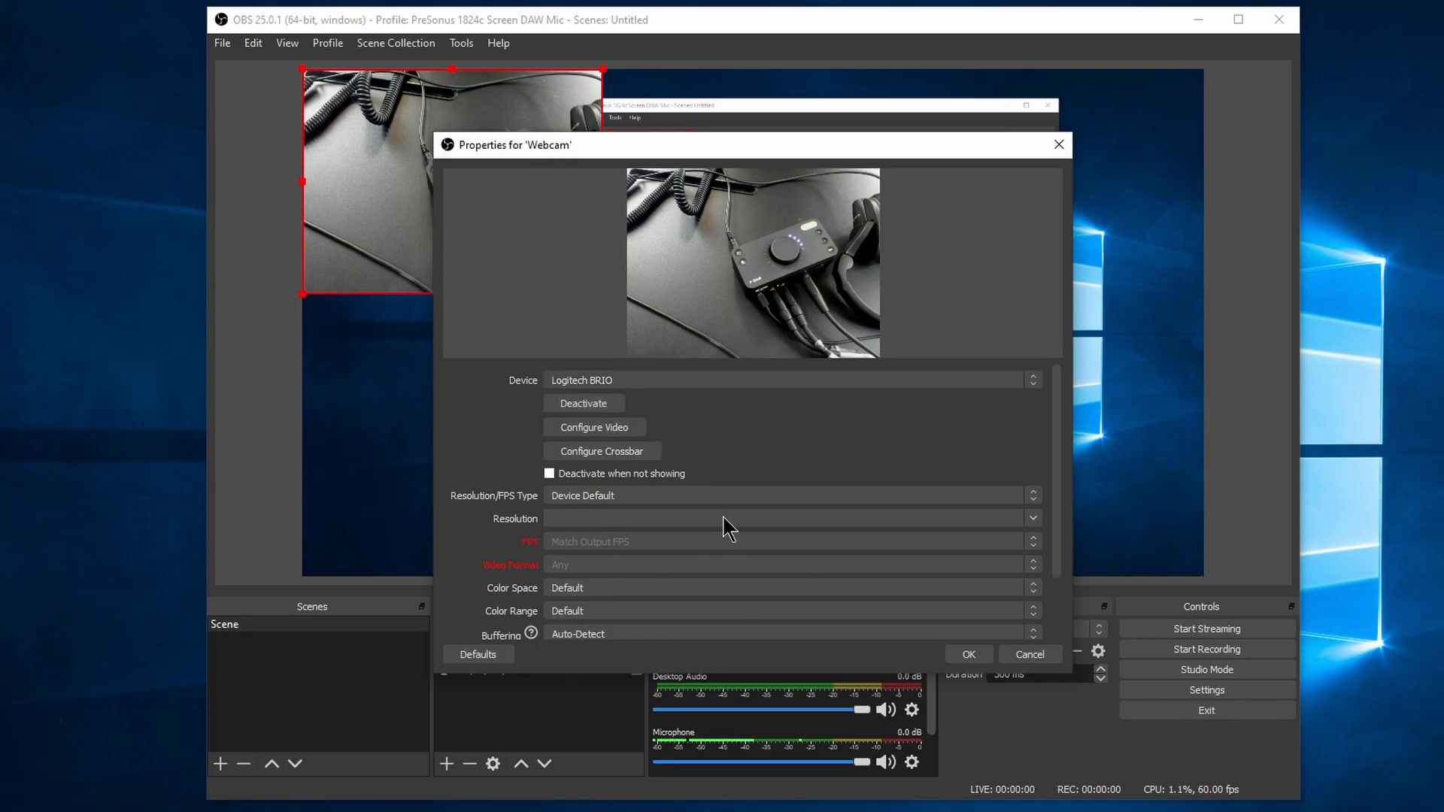
{"action": "left_click", "coordinate": [968, 652]}
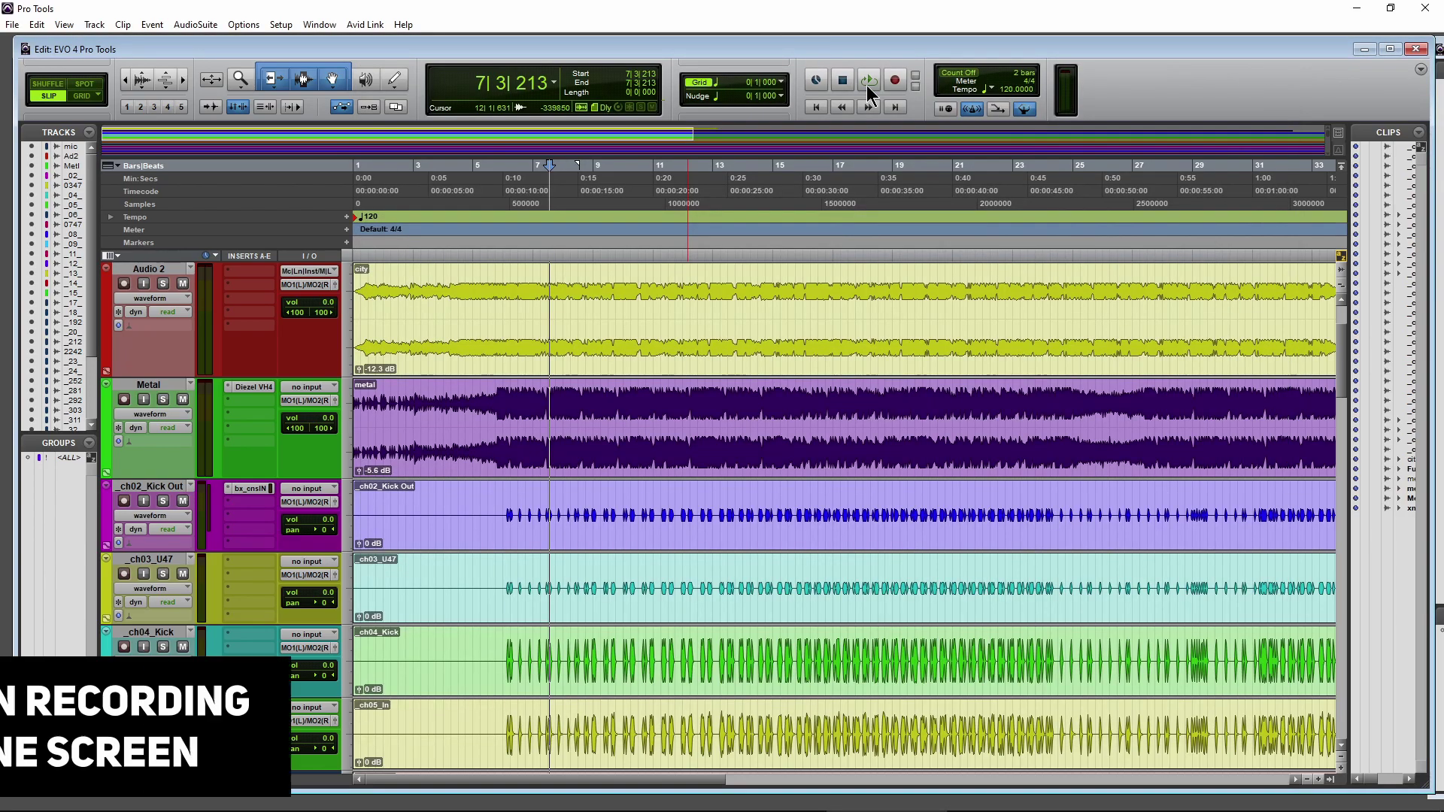
- Start Pro Tools session playback and bring OBS Studio back to the front
{"action": "left_click", "coordinate": [252, 487]}
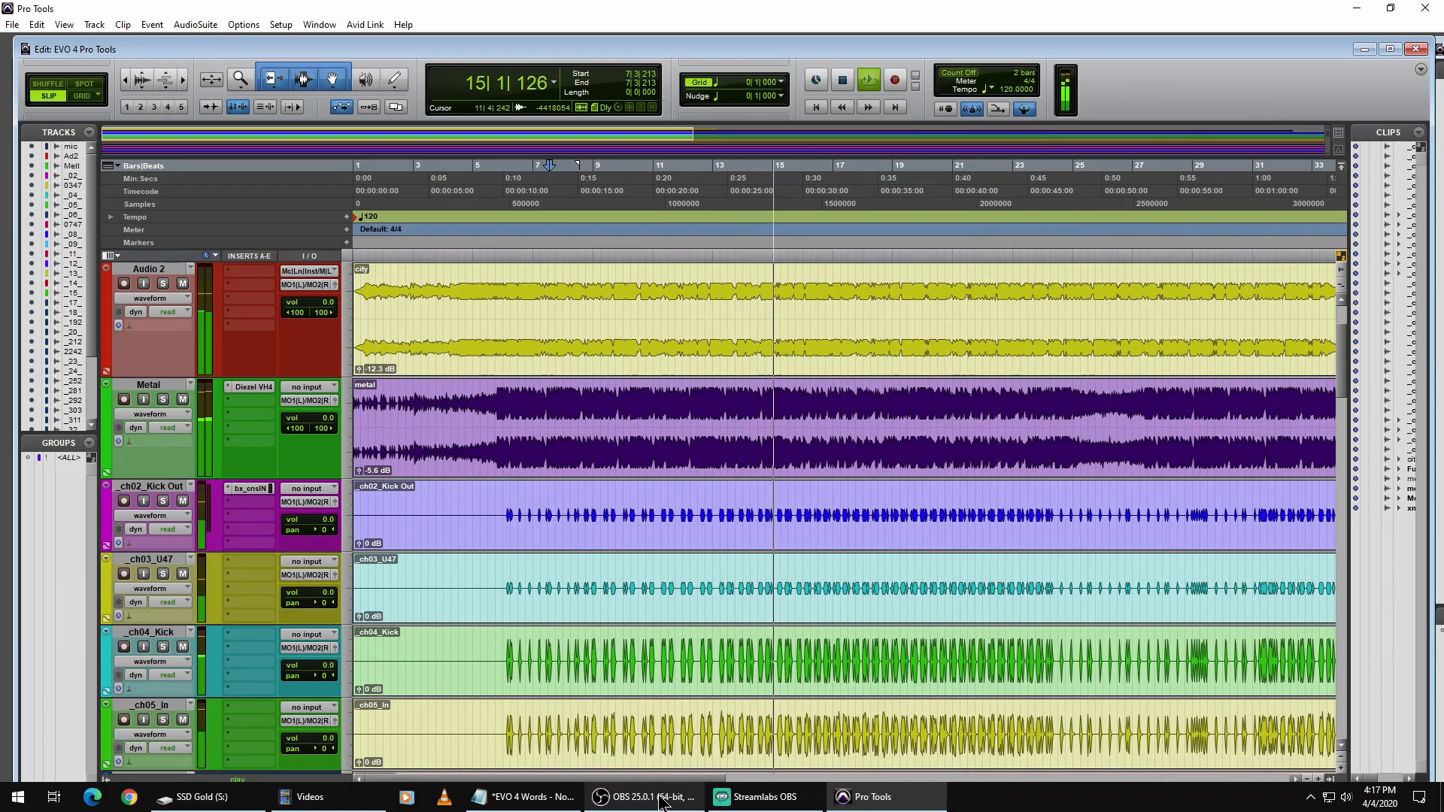
{"action": "left_click", "coordinate": [642, 797]}
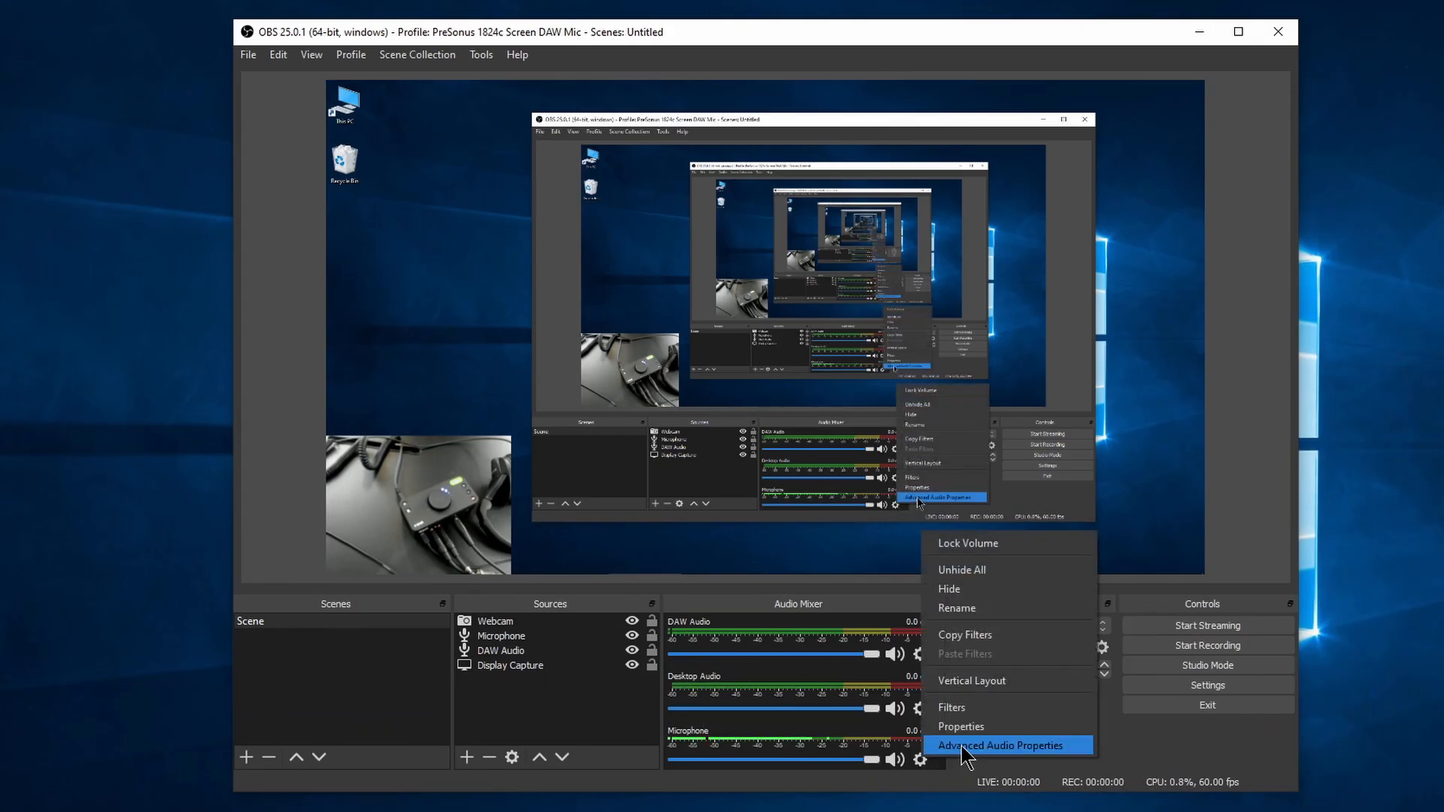
- Review the advanced audio properties, setting Desktop Audio to track 1, then reach the settings dialog
{"action": "left_click", "coordinate": [1004, 745]}
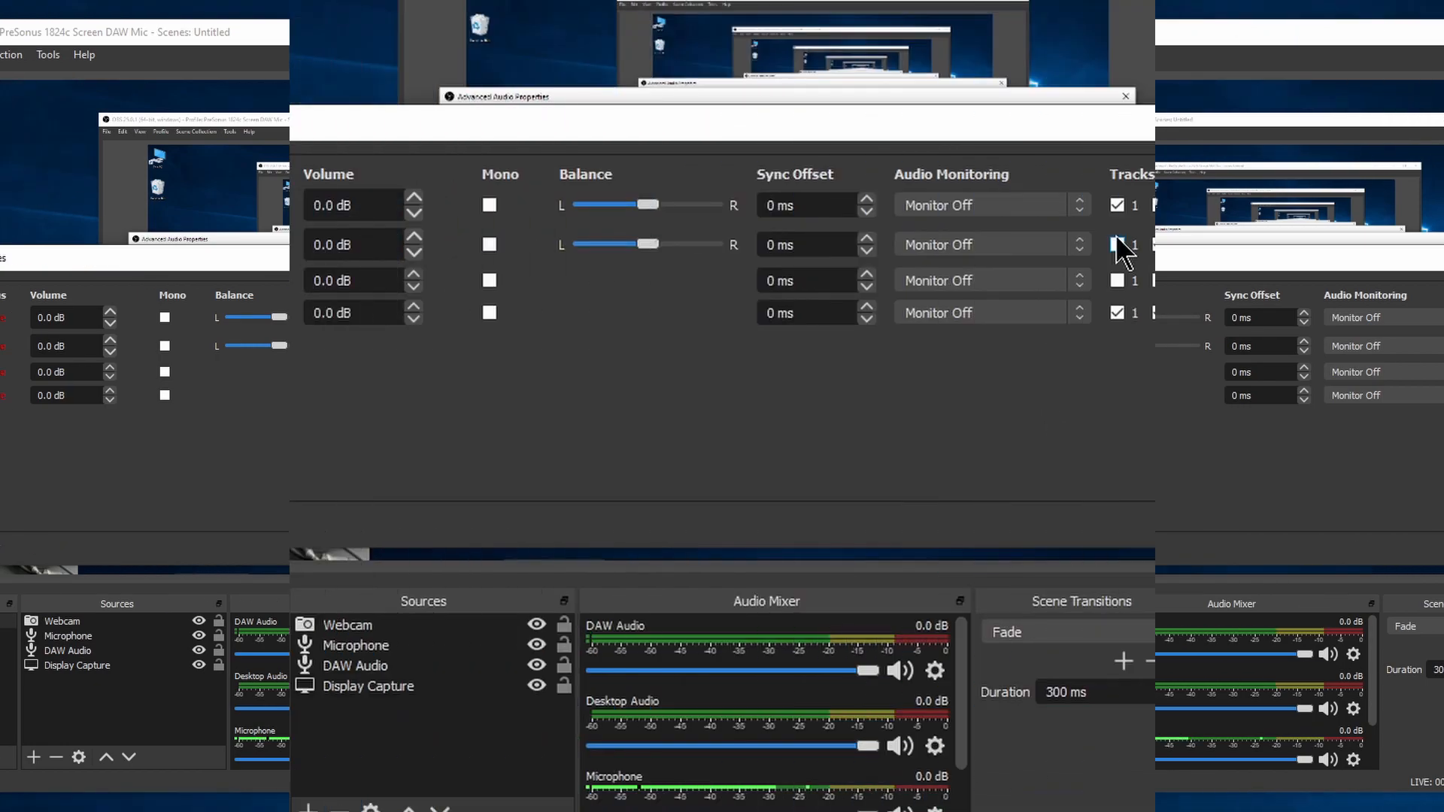
{"action": "left_click", "coordinate": [1244, 313]}
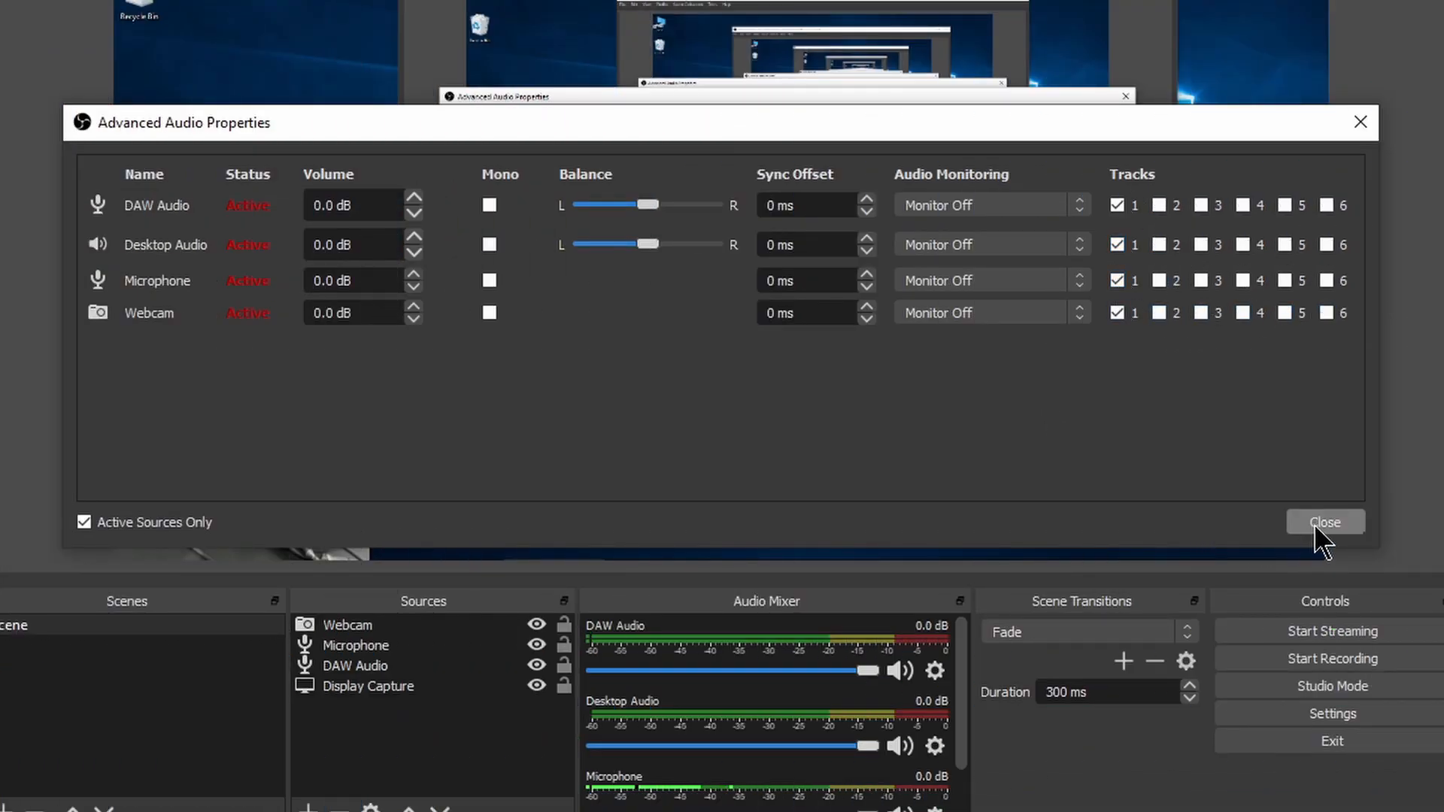
{"action": "left_click", "coordinate": [1325, 521]}
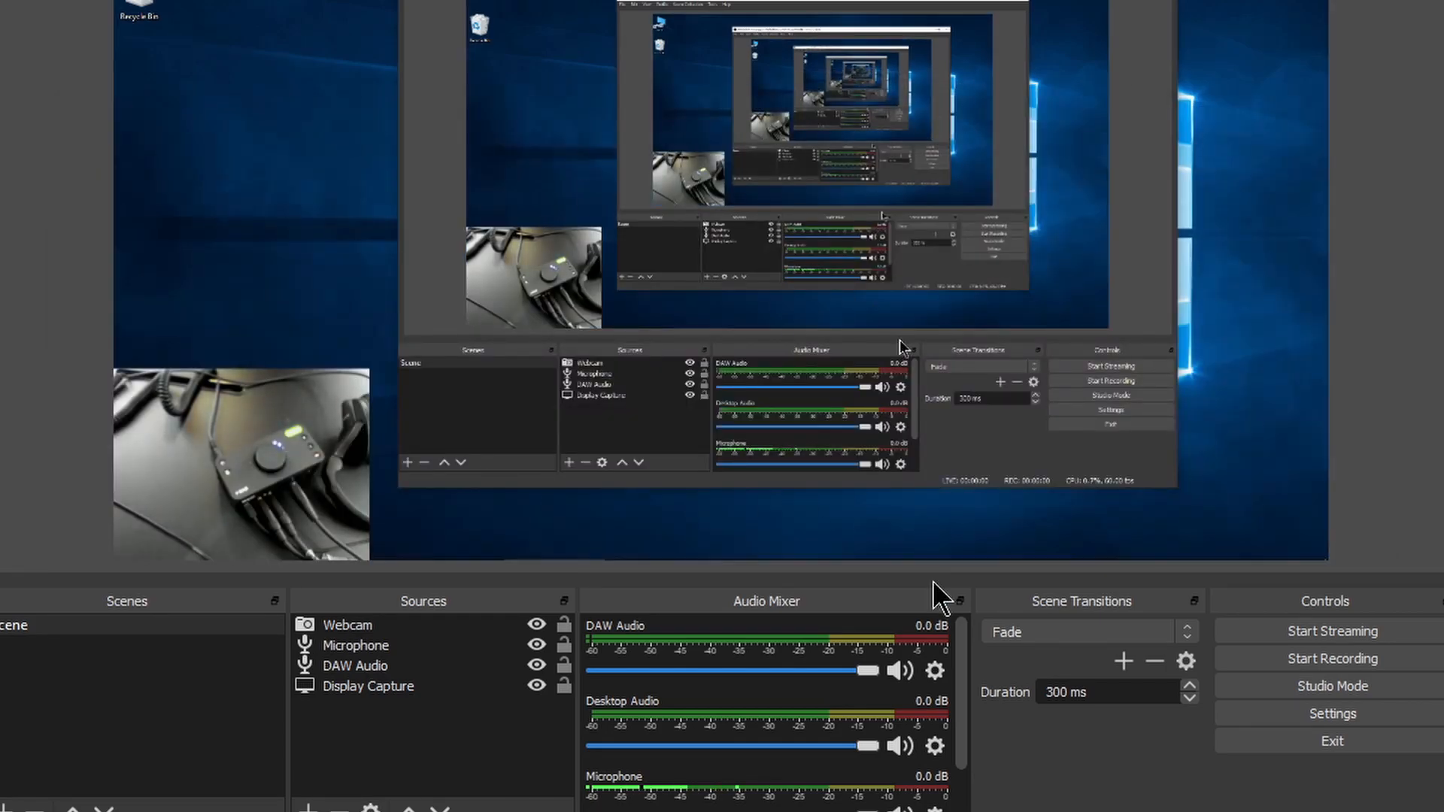
{"action": "left_click", "coordinate": [1331, 713]}
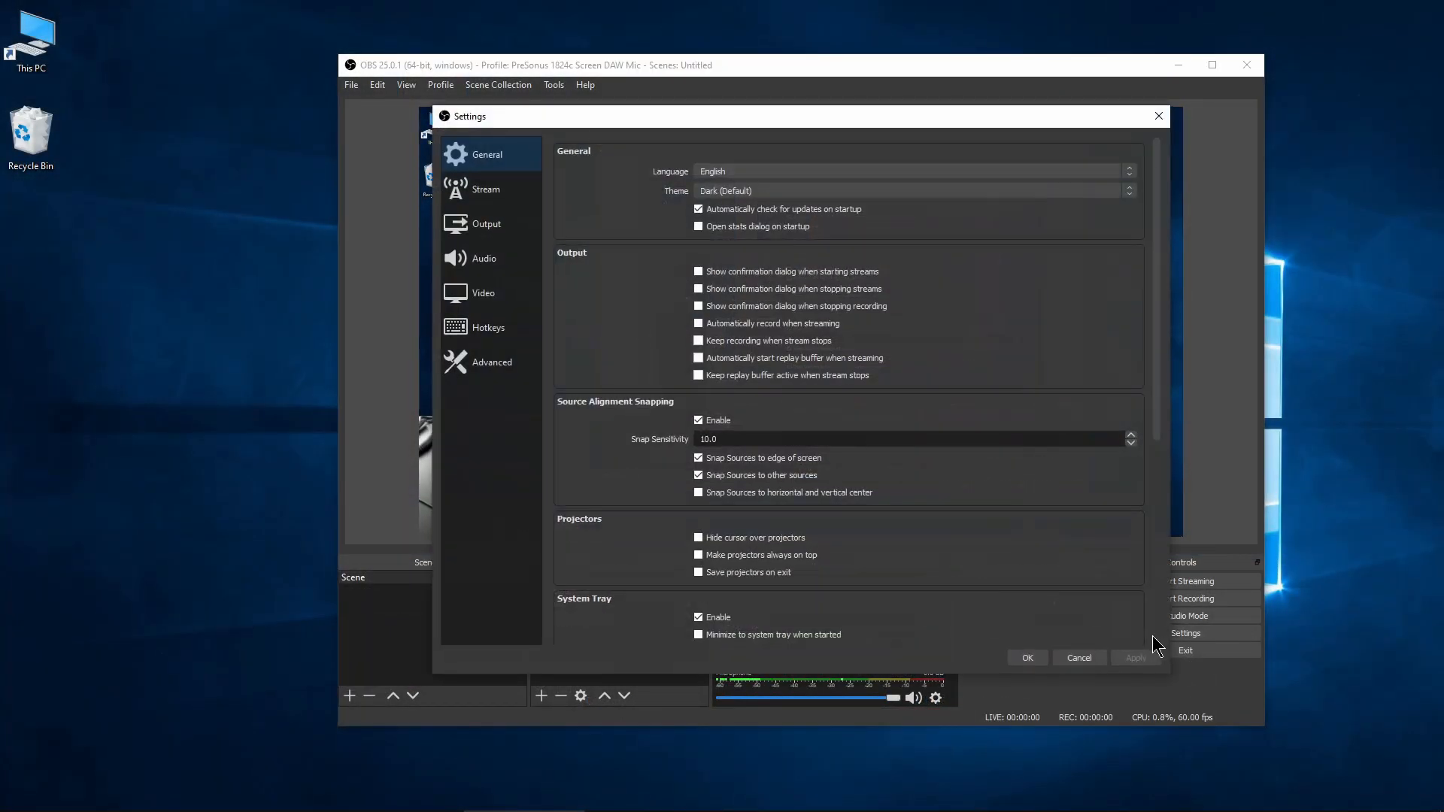
- View Output settings in Advanced mode, cancel without saving, and bring Pro Tools forward
{"action": "left_click", "coordinate": [485, 223]}
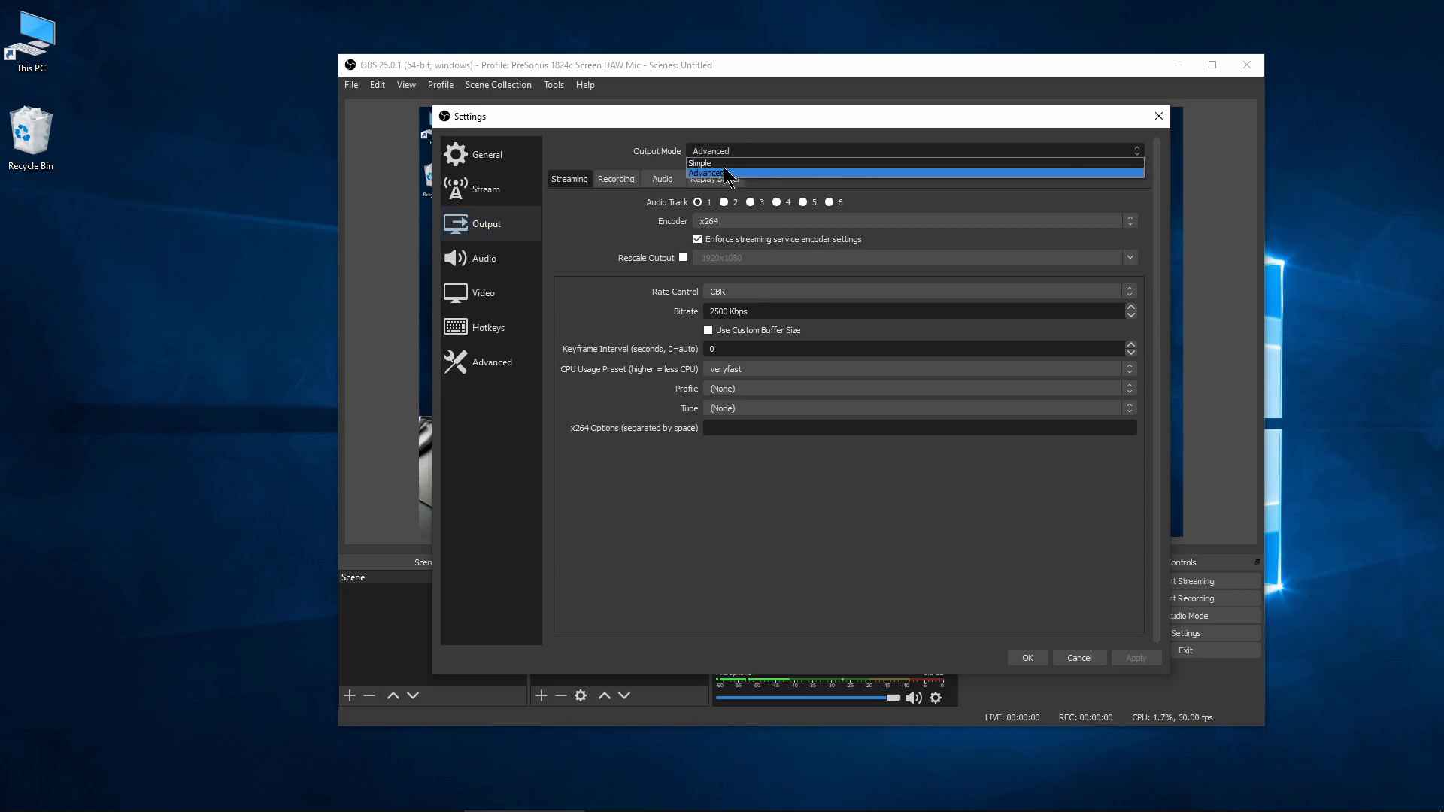
{"action": "left_click", "coordinate": [706, 173]}
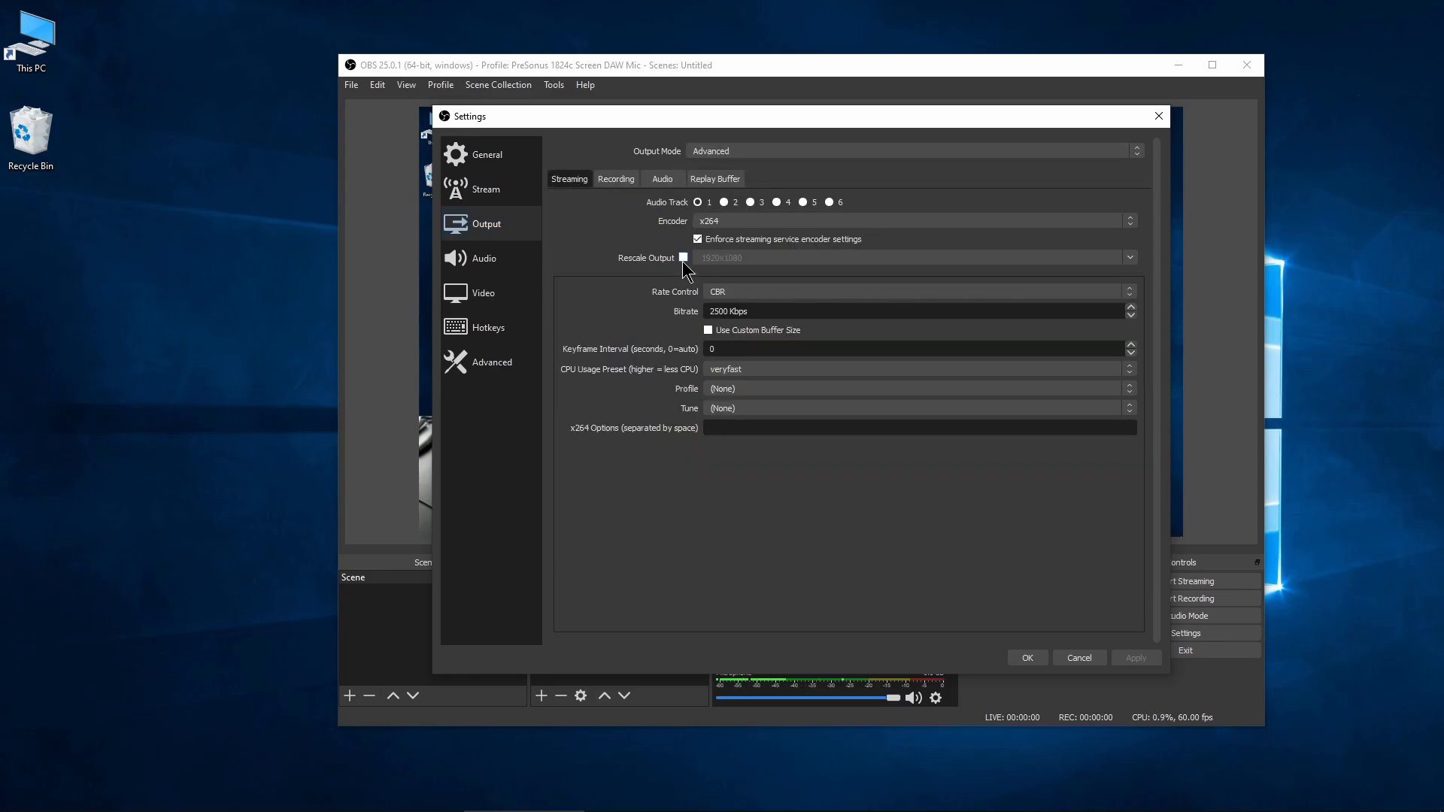
{"action": "left_click", "coordinate": [723, 201]}
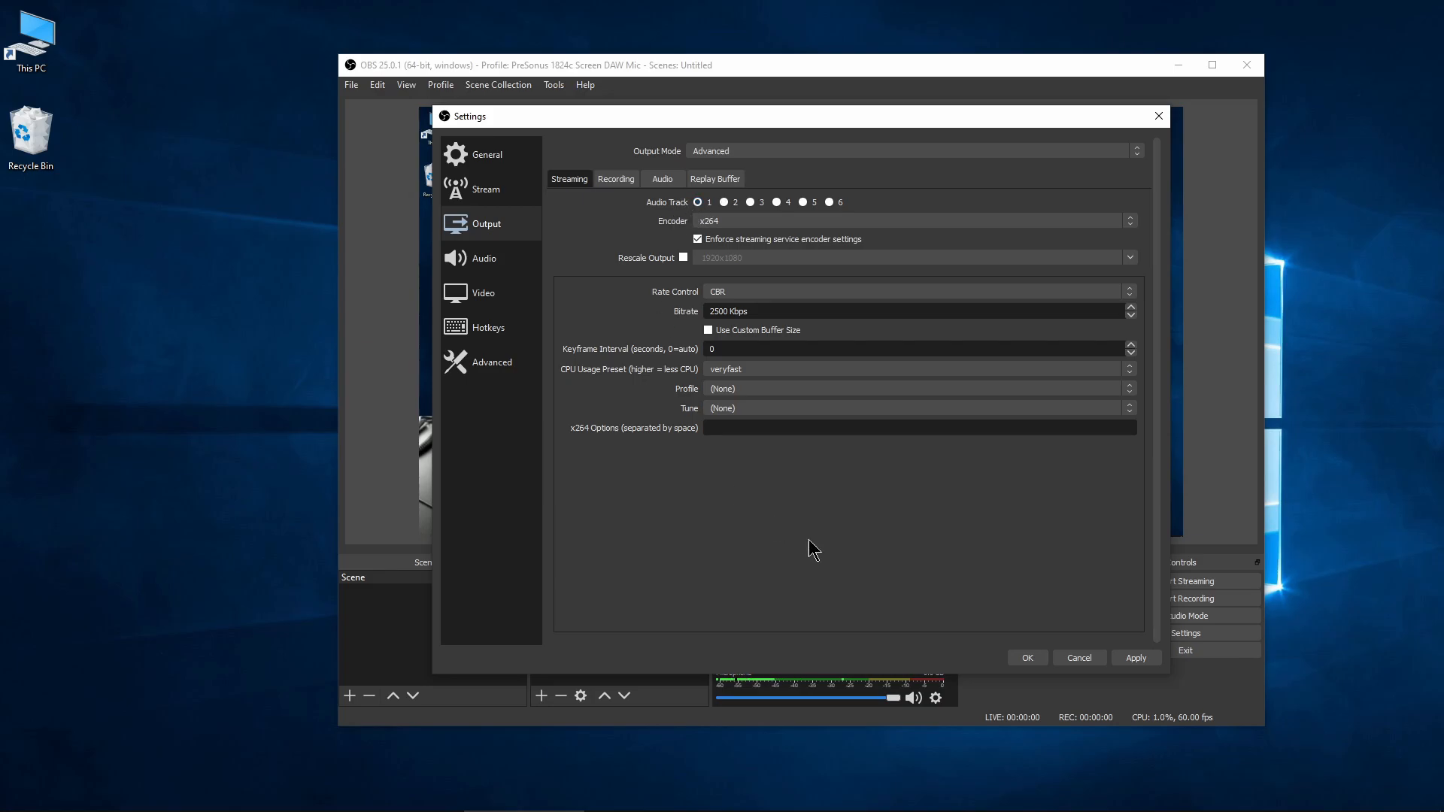
{"action": "mouse_move", "coordinate": [1061, 666]}
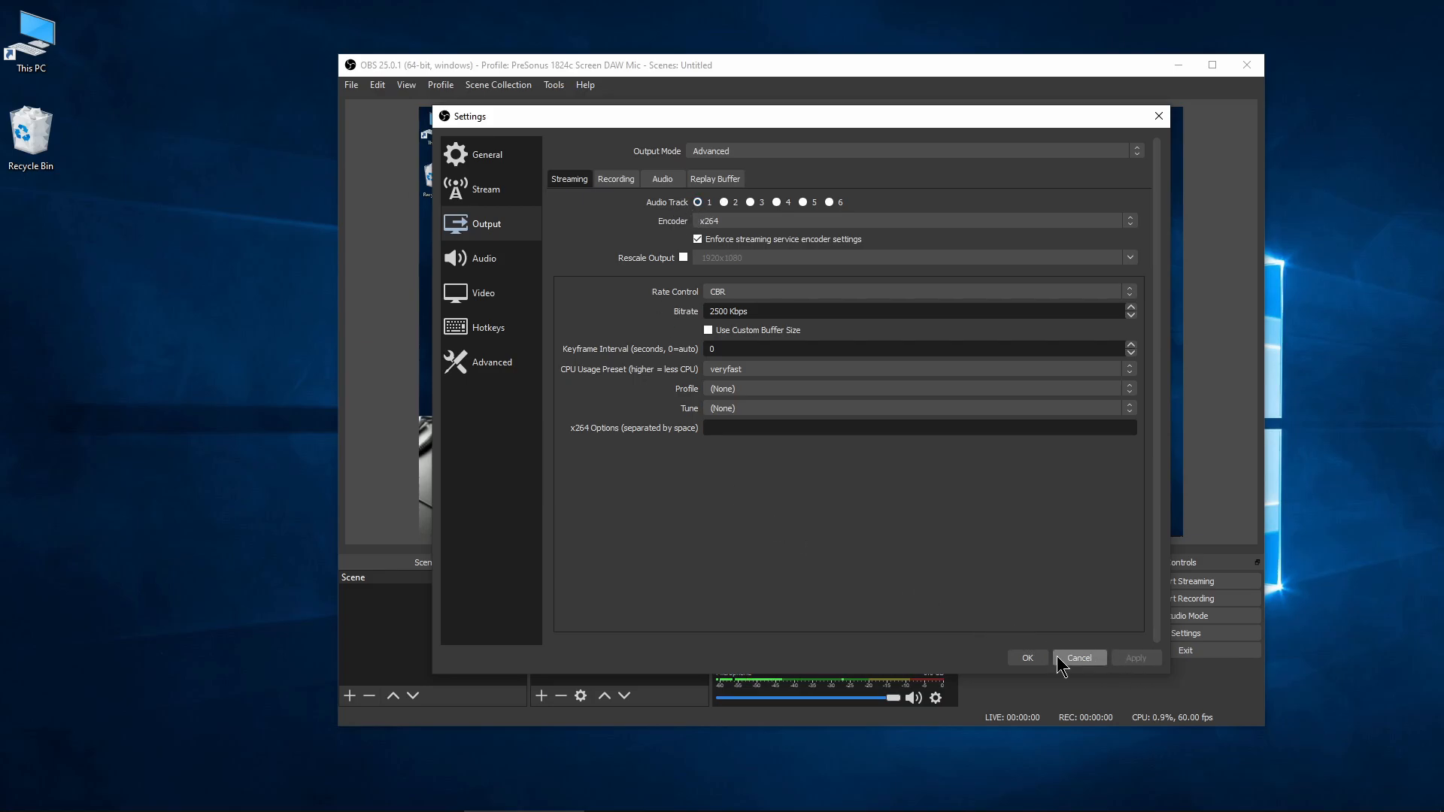
{"action": "left_click", "coordinate": [1078, 658]}
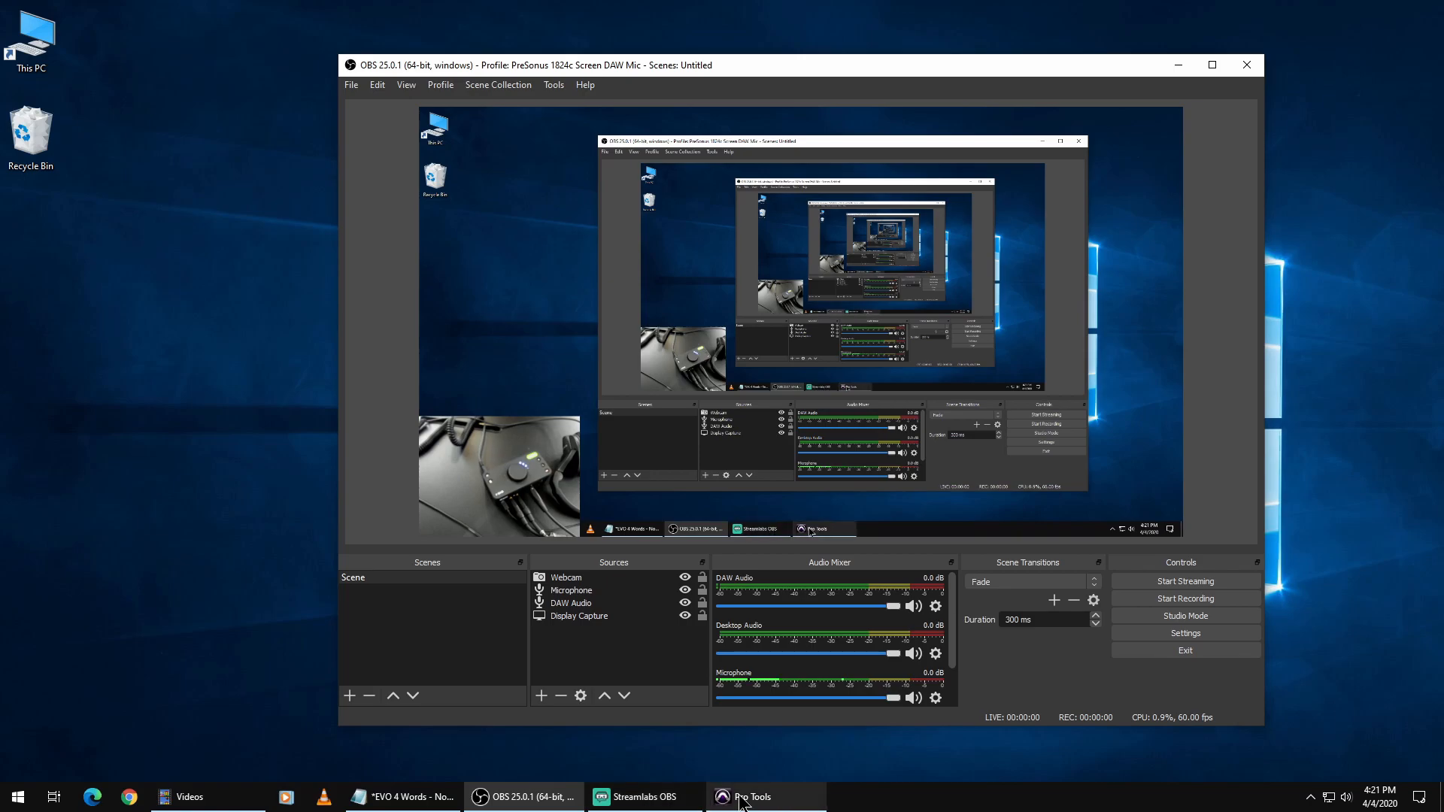
{"action": "left_click", "coordinate": [752, 797]}
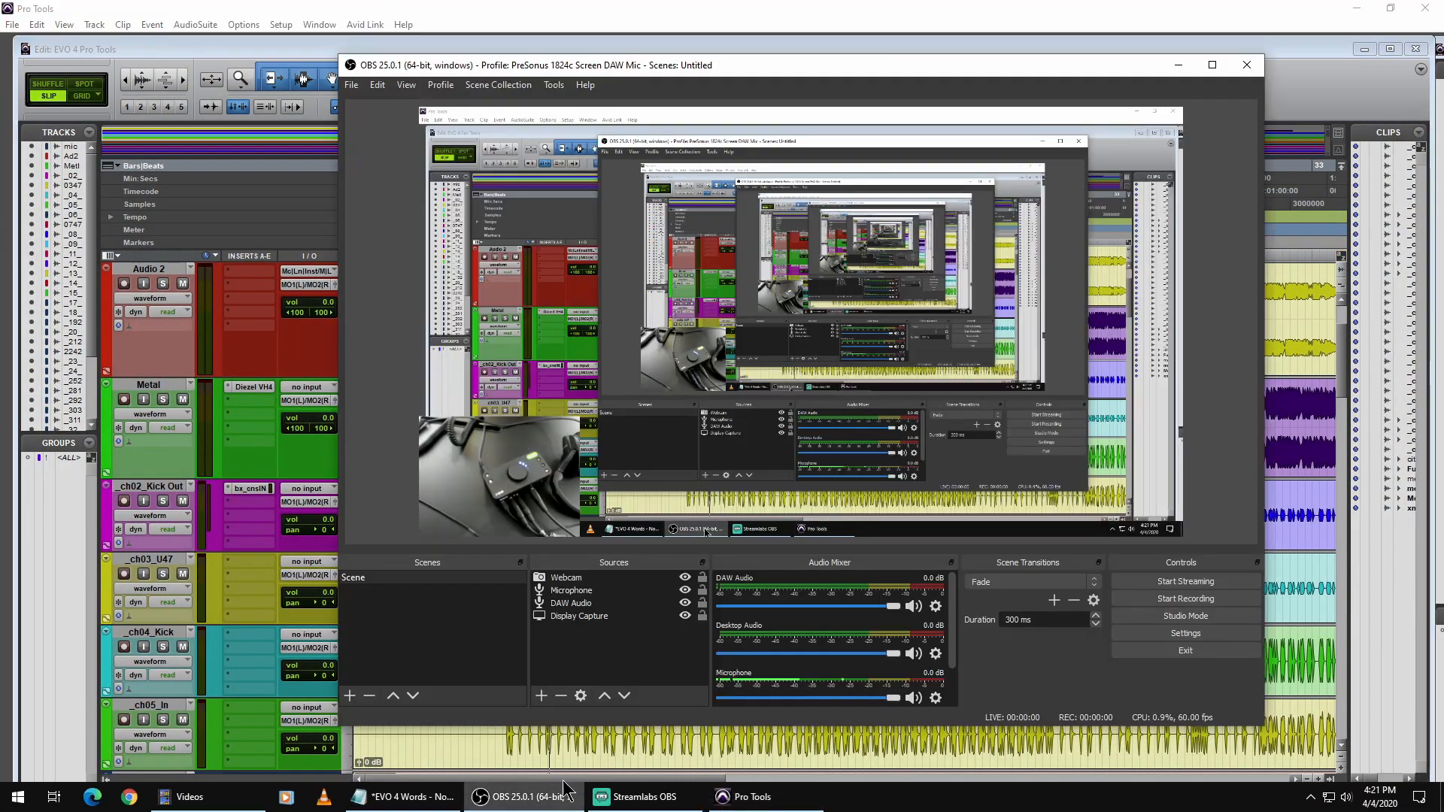